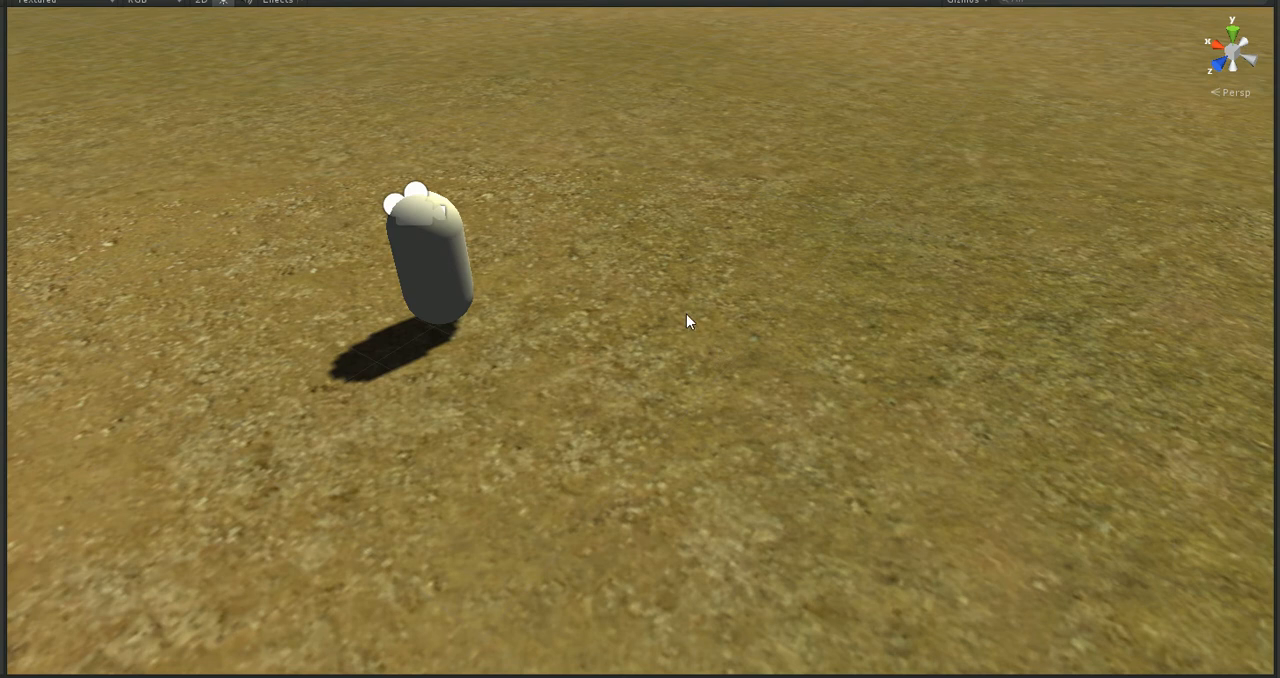
mouse_move(702, 368)
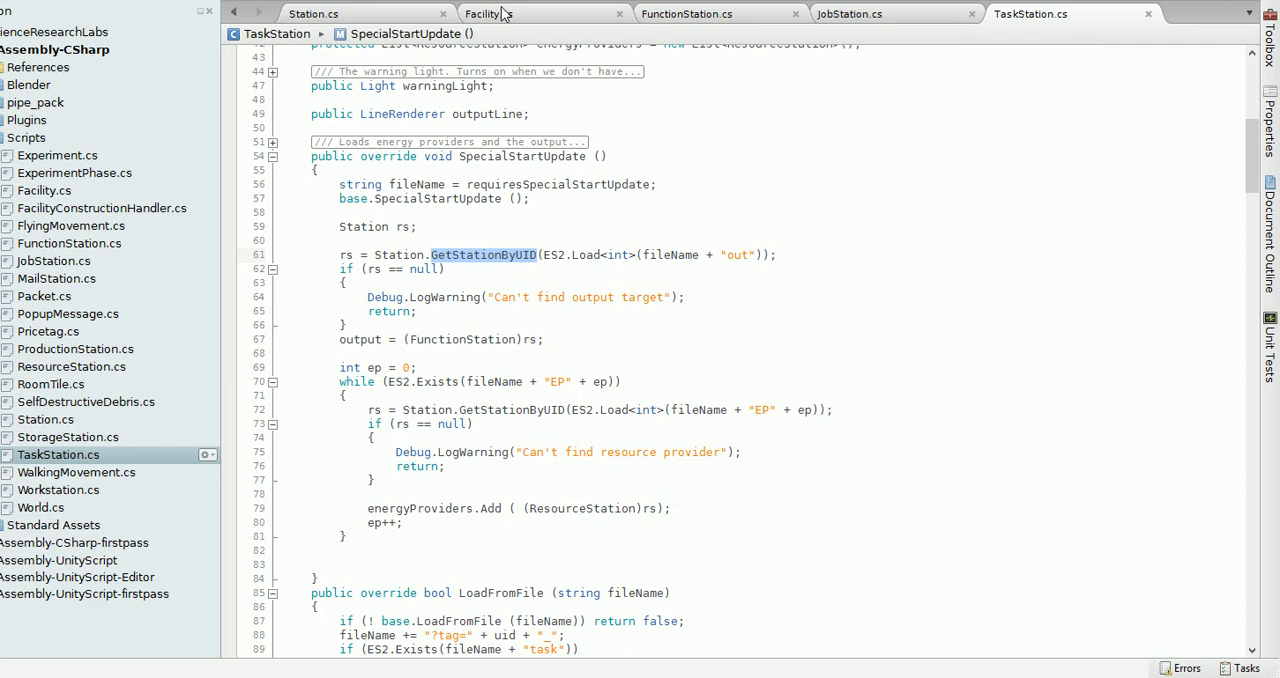
Bring up Facility.cs to view its Save and Load methods walking room tiles
click(488, 12)
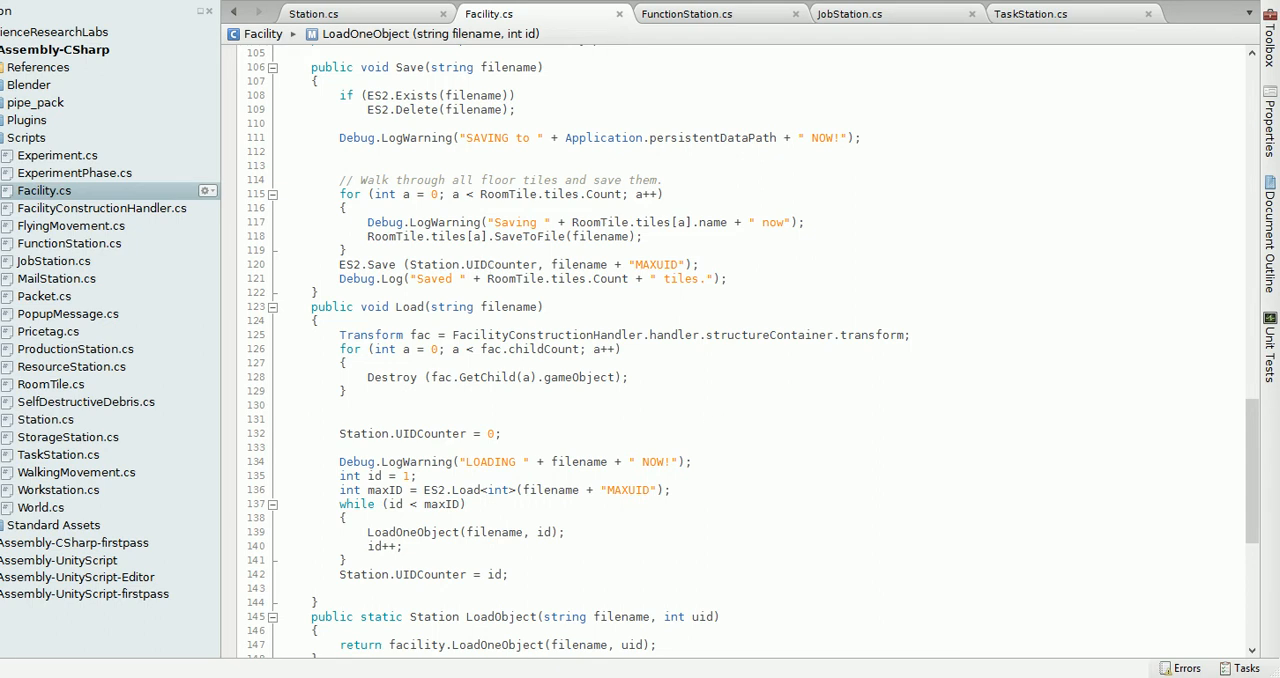
double_click(508, 194)
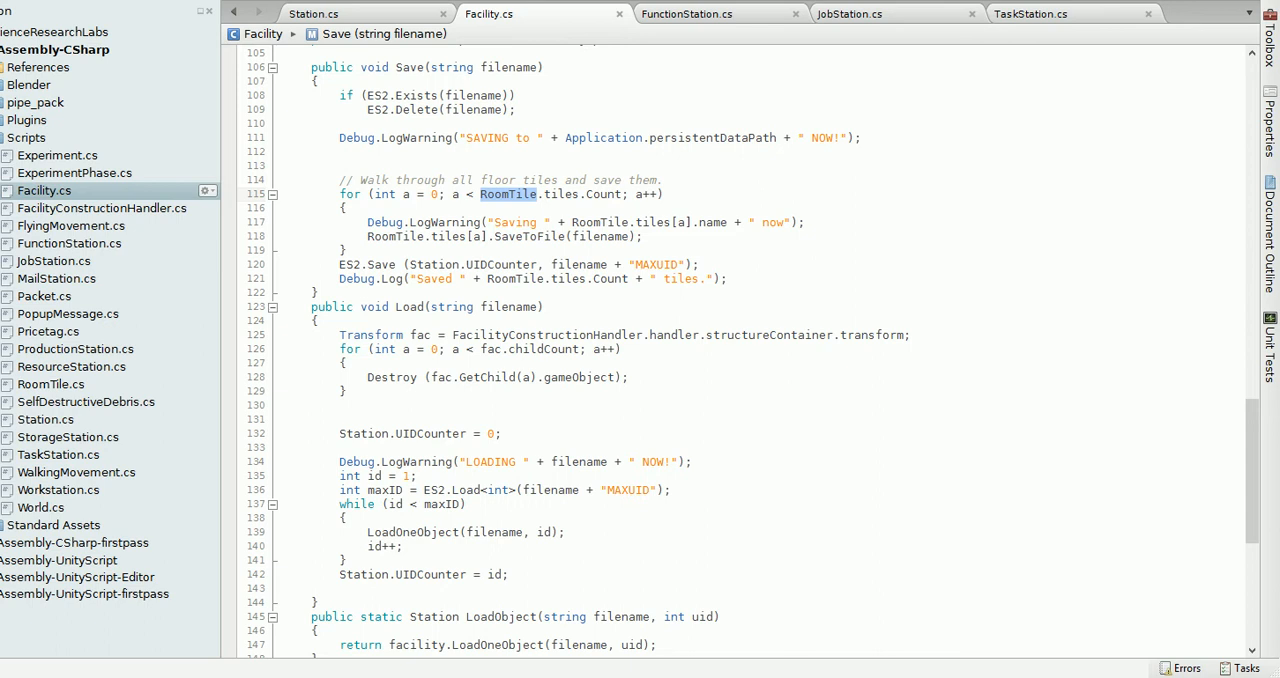
mouse_move(584, 202)
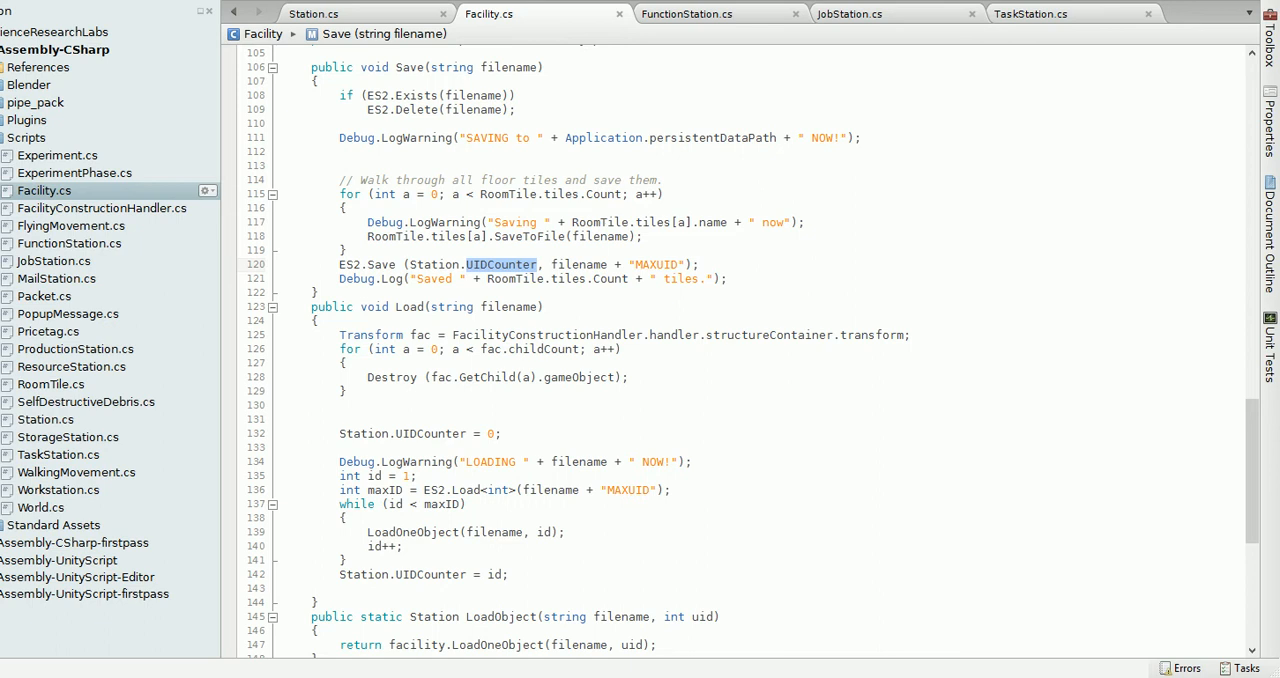
double_click(508, 194)
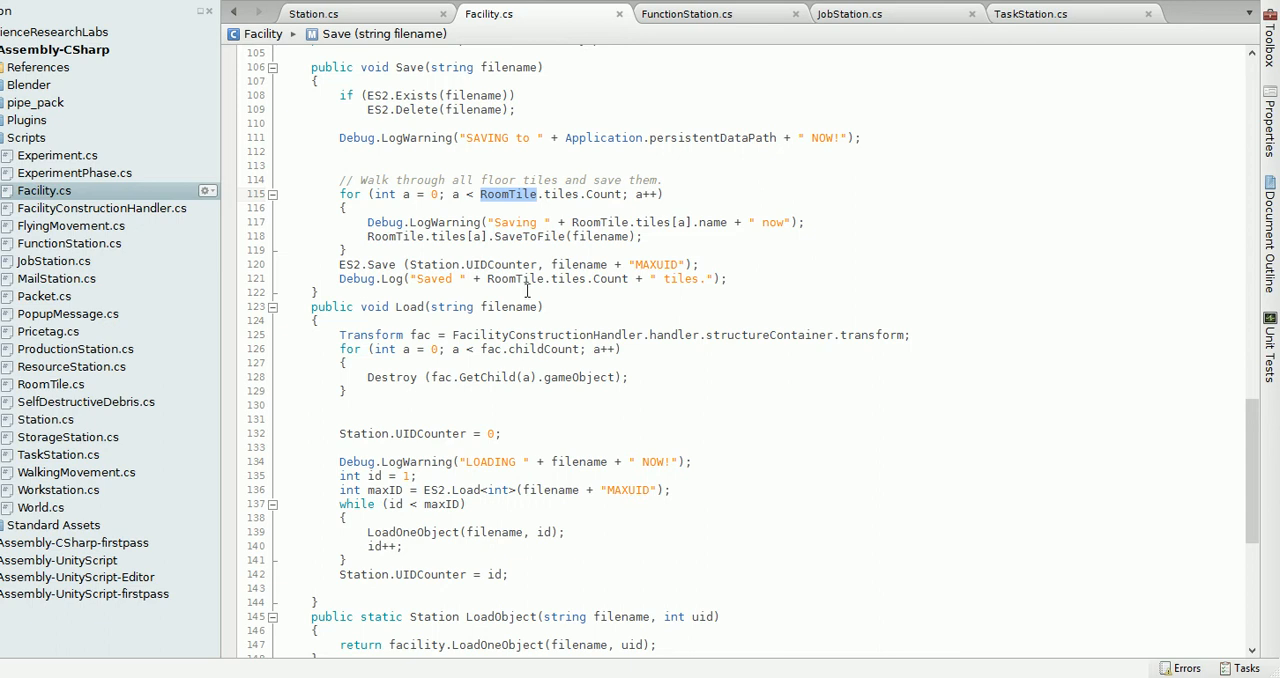
double_click(408, 308)
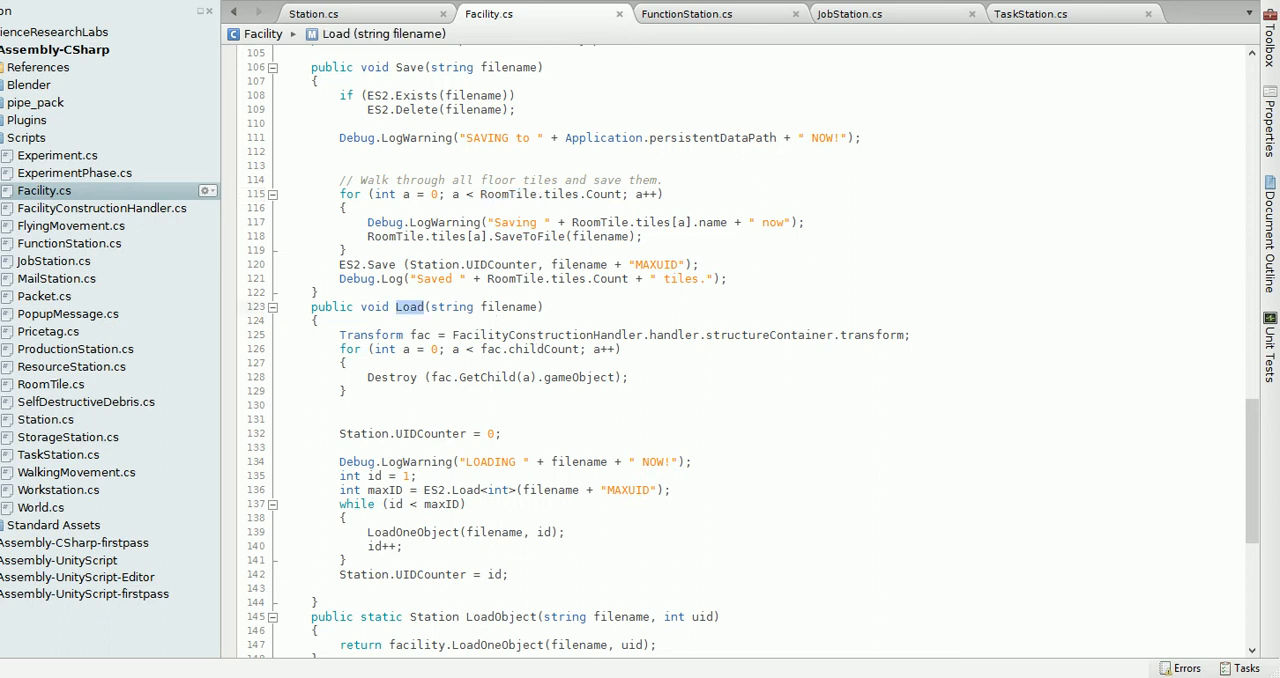
mouse_move(420, 348)
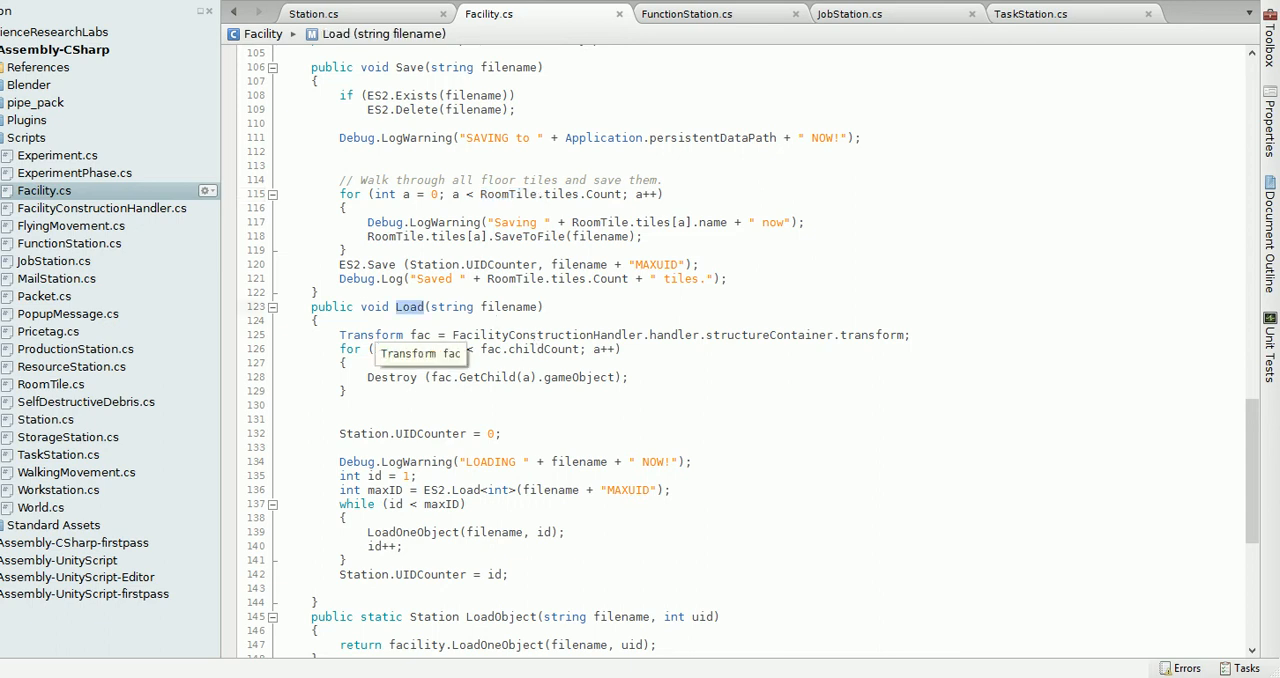
mouse_move(456, 490)
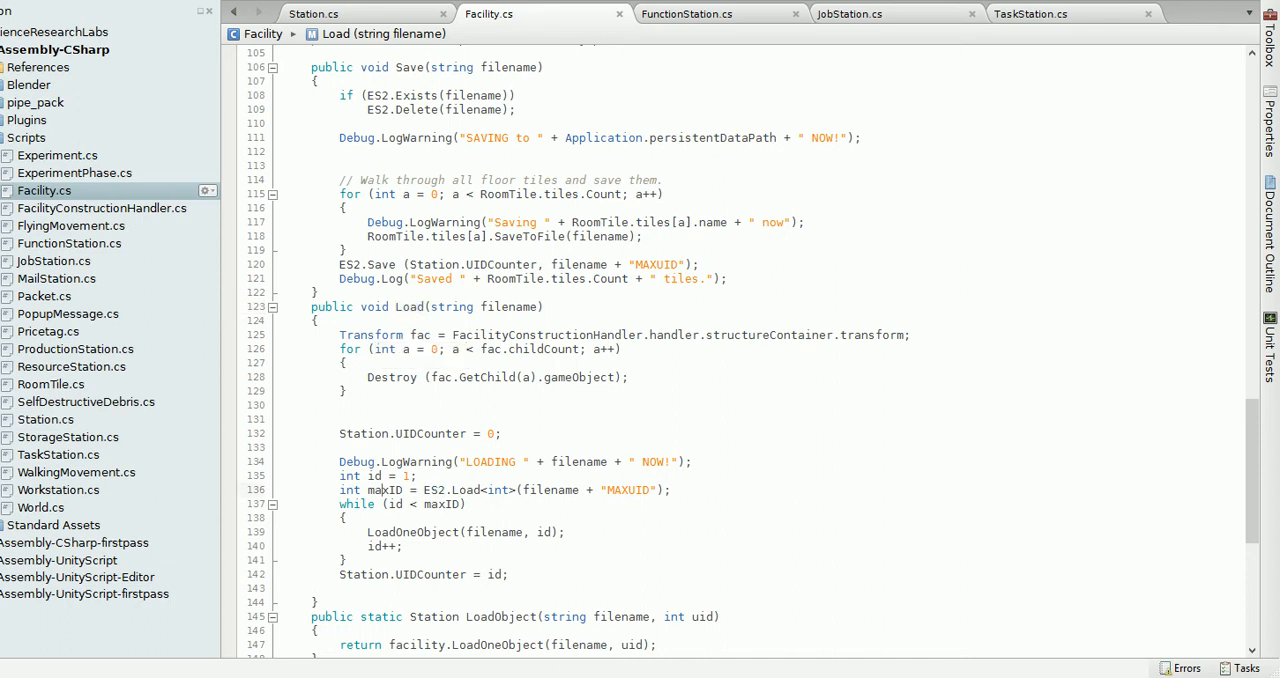
double_click(384, 490)
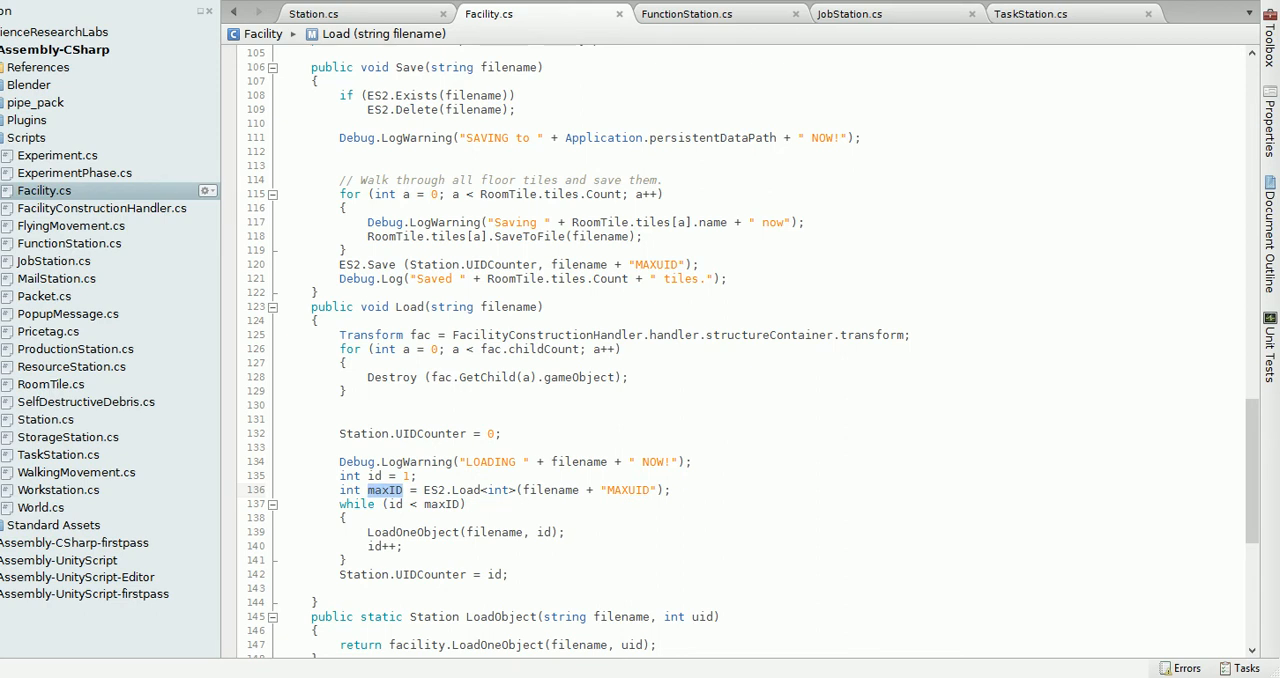
mouse_move(616, 298)
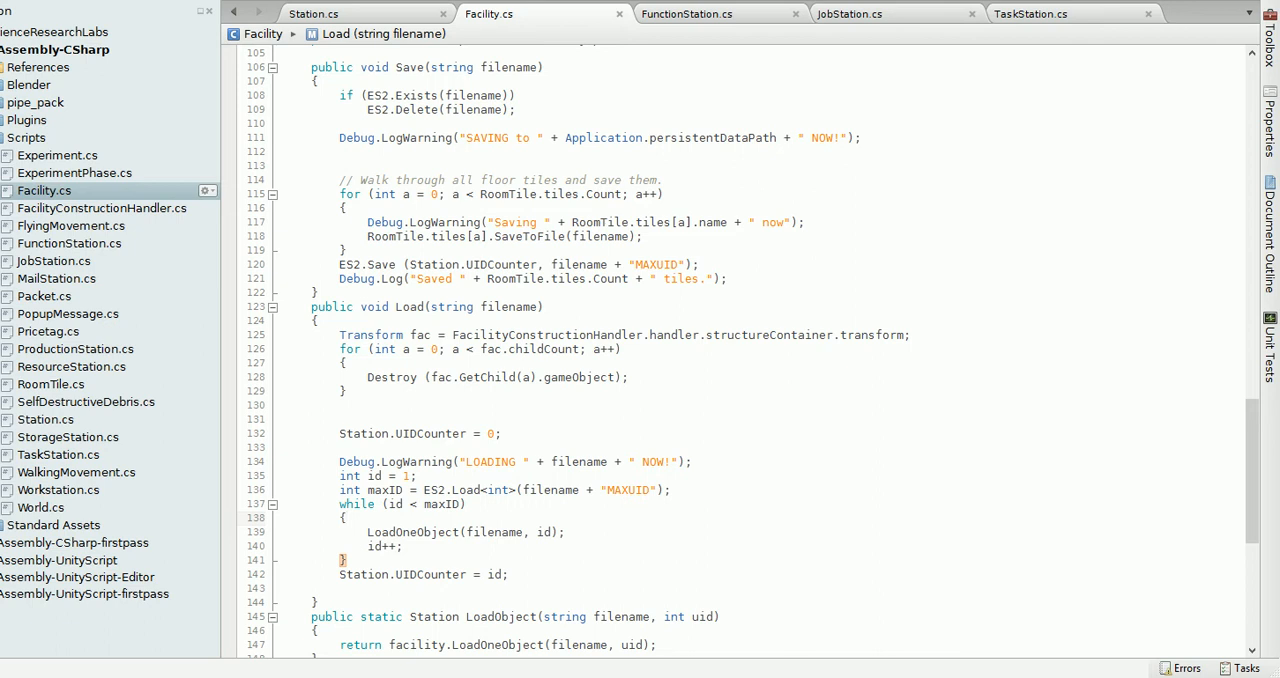
click(344, 518)
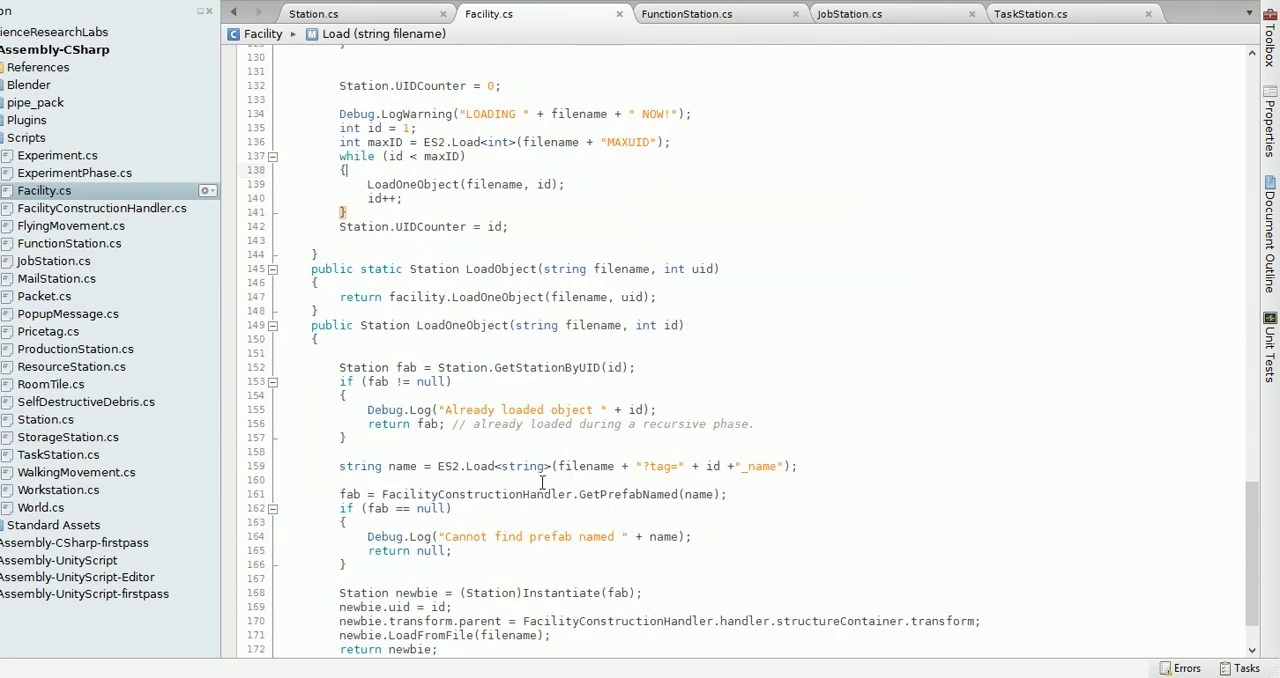
scroll(down, 3)
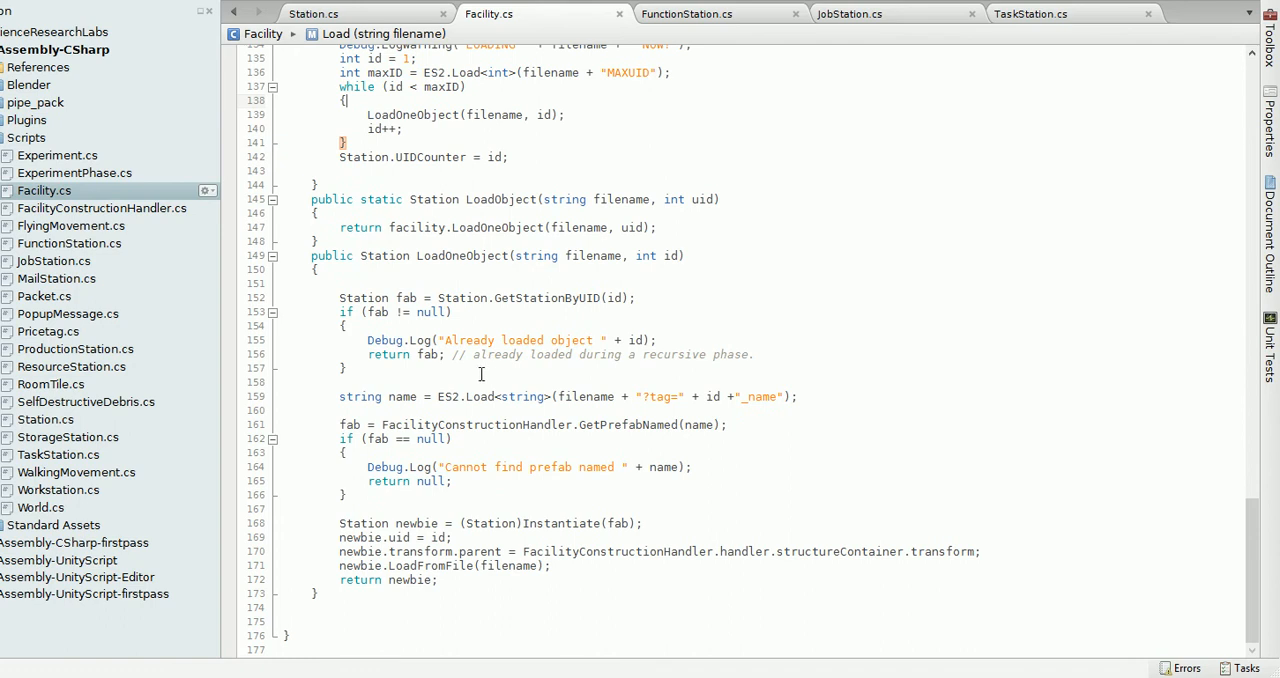
double_click(462, 298)
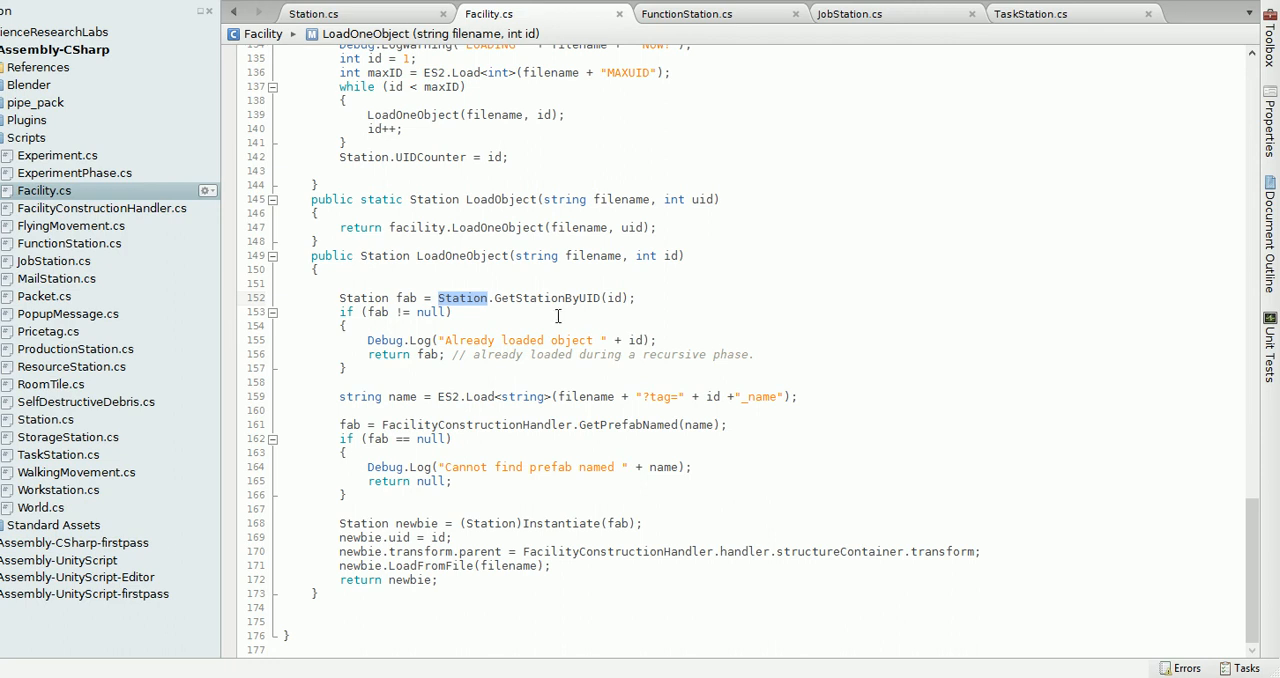
drag(340, 296, 344, 368)
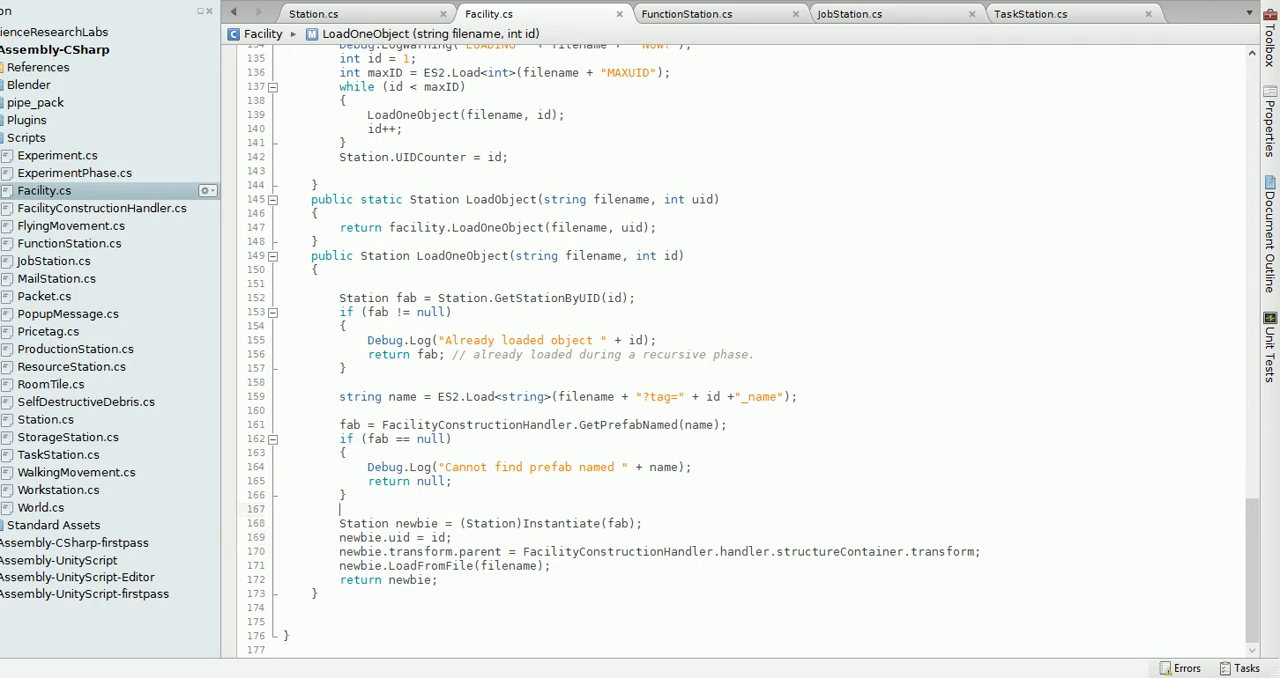
double_click(410, 524)
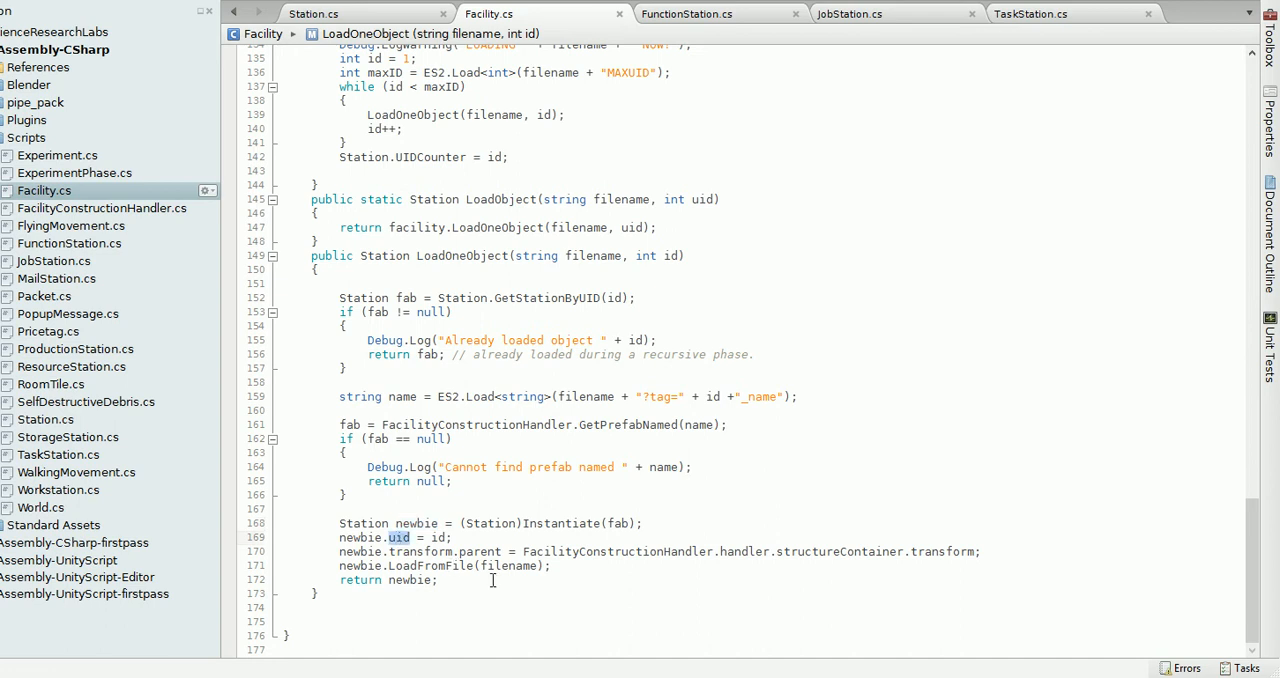
double_click(508, 566)
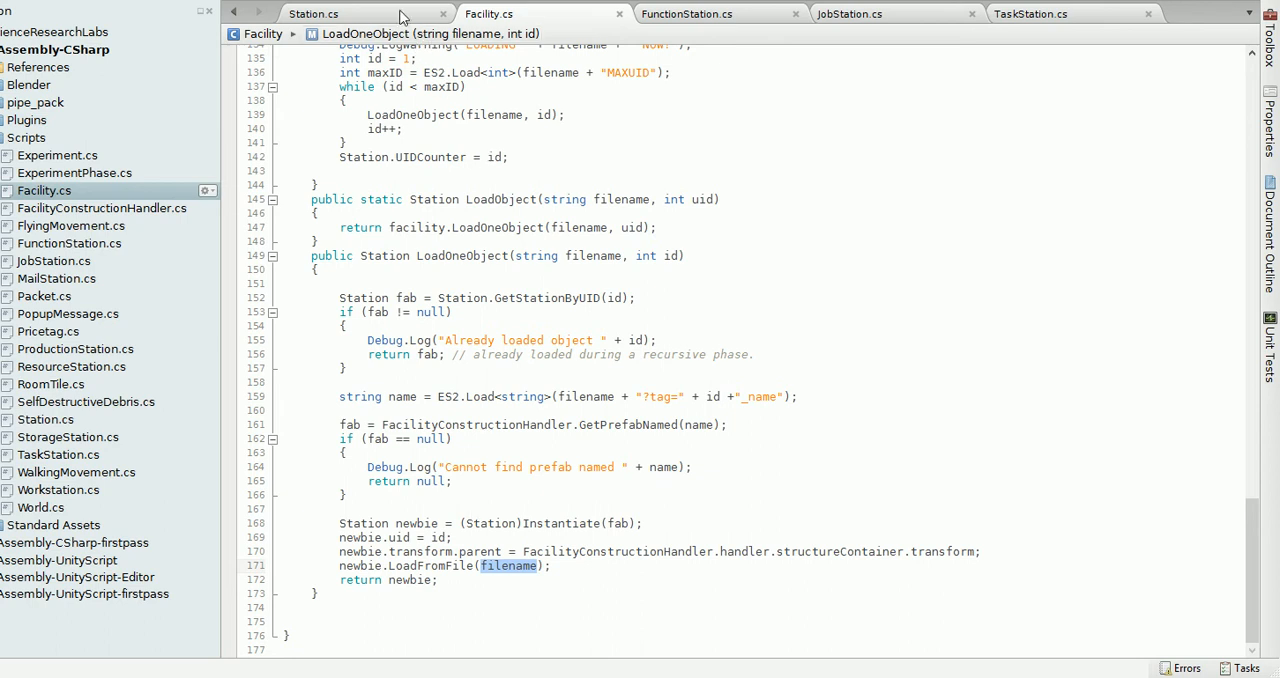
Review Station.cs's fields and Start code, picking out the description field
click(312, 12)
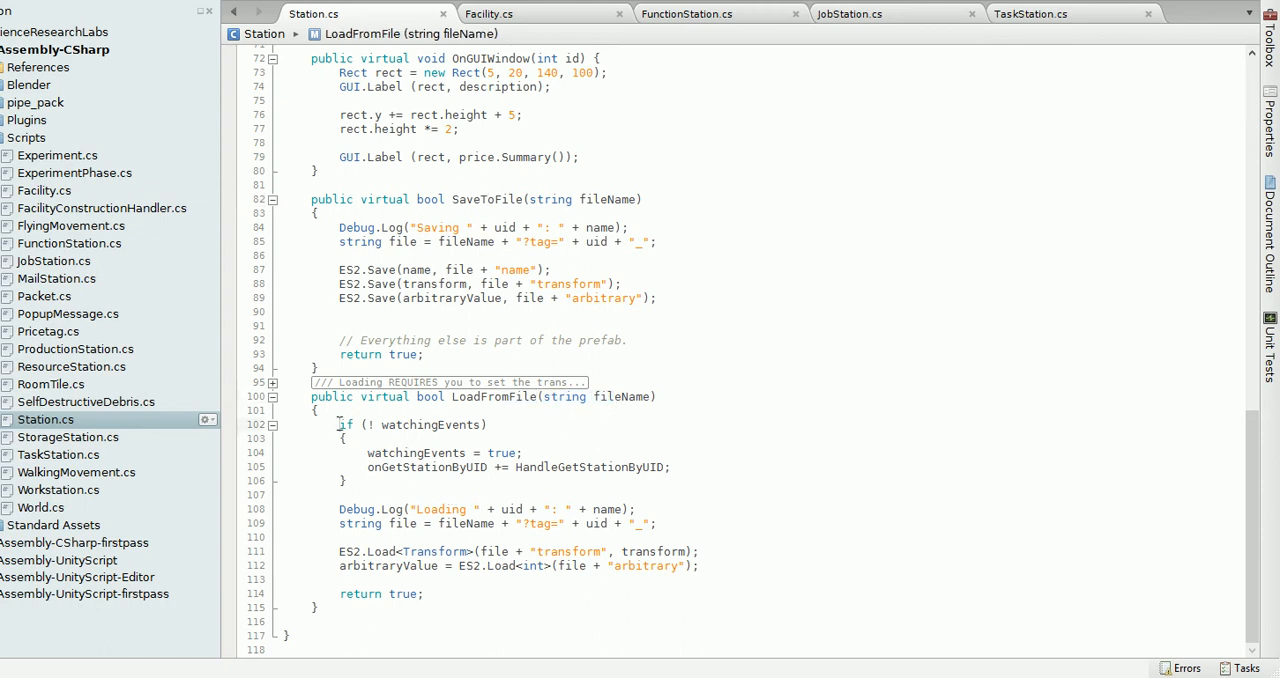
drag(340, 424, 348, 480)
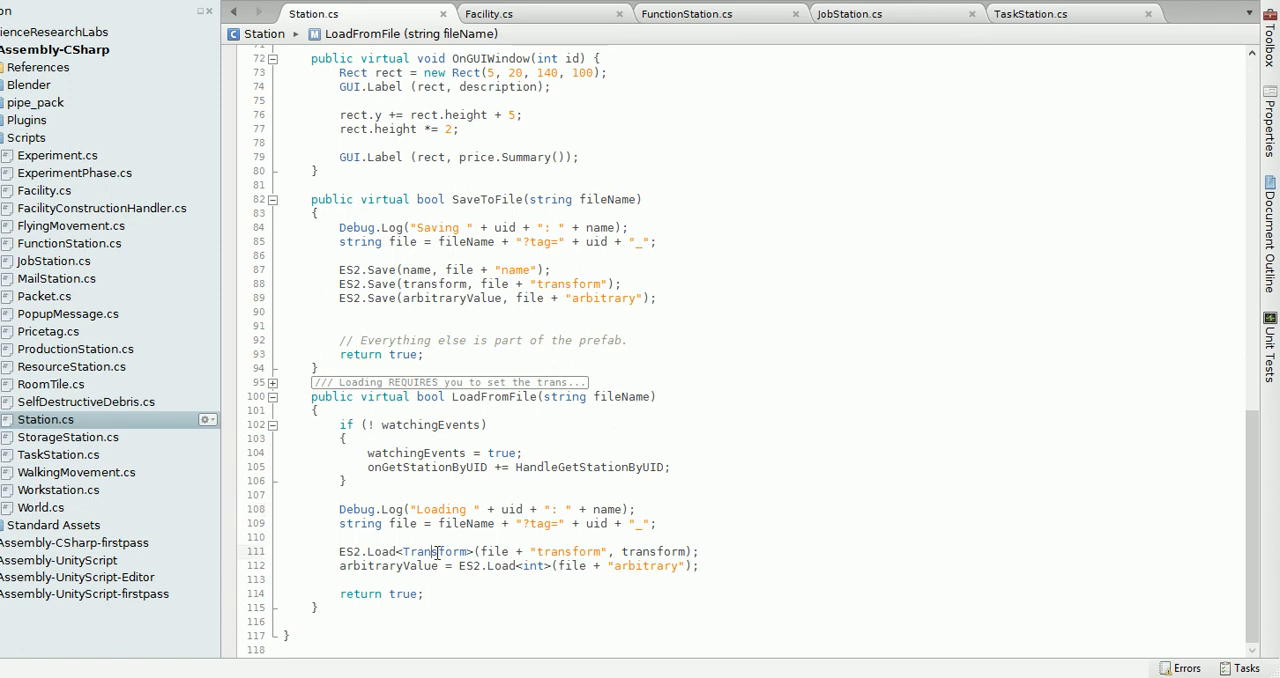
mouse_move(436, 552)
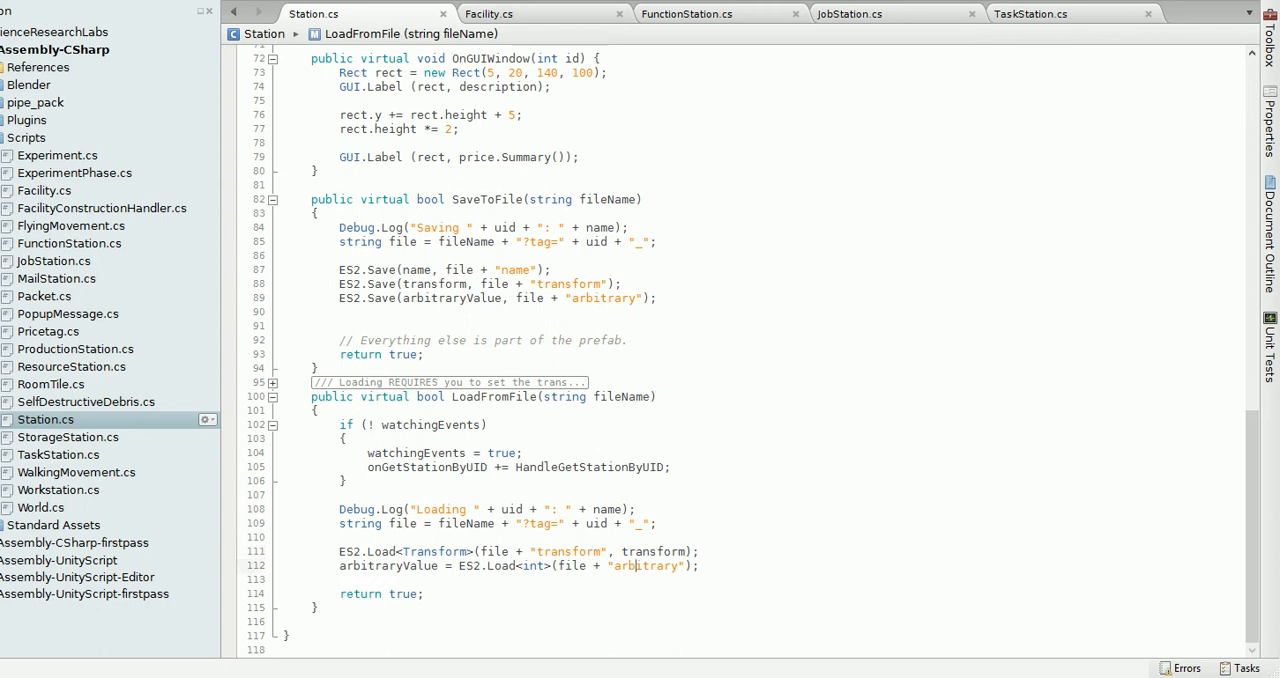
double_click(644, 564)
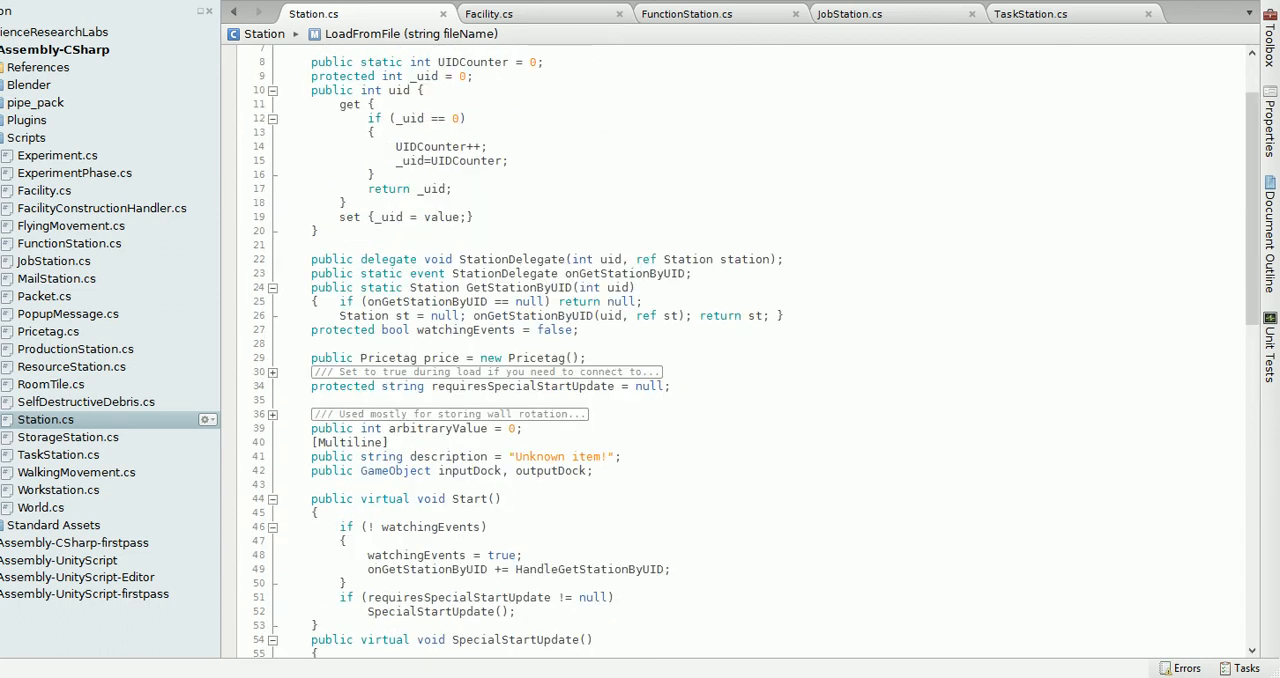
double_click(440, 356)
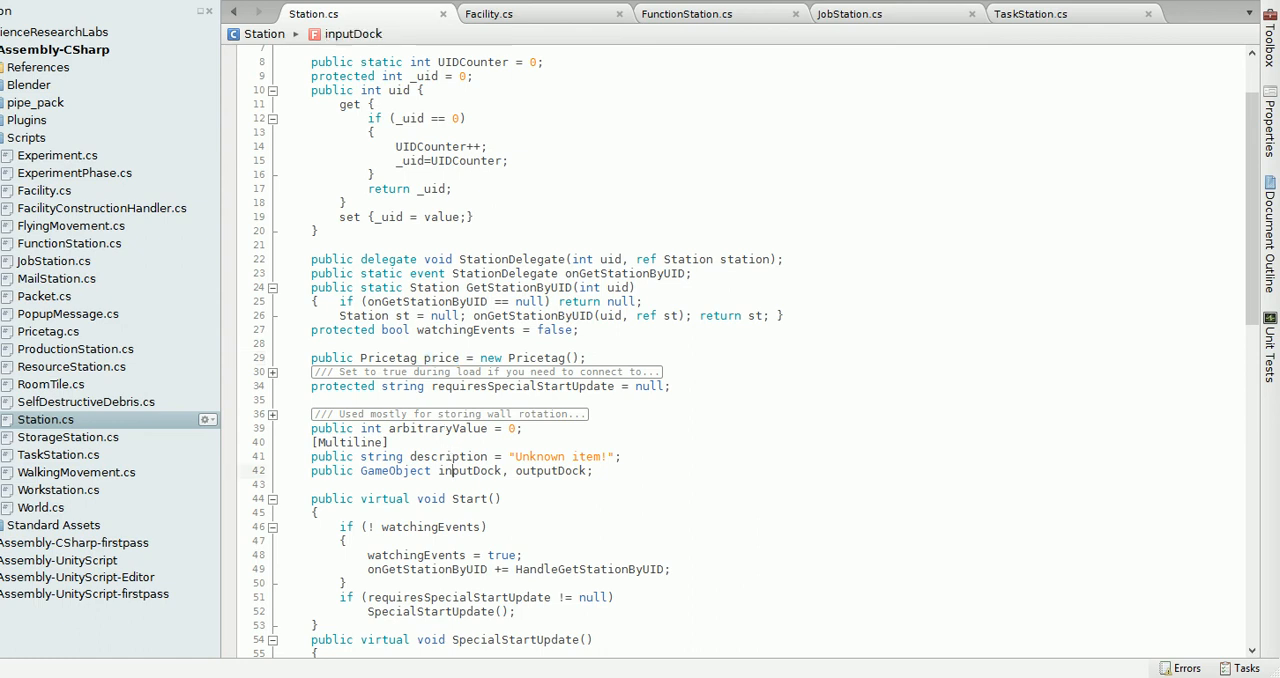
double_click(448, 456)
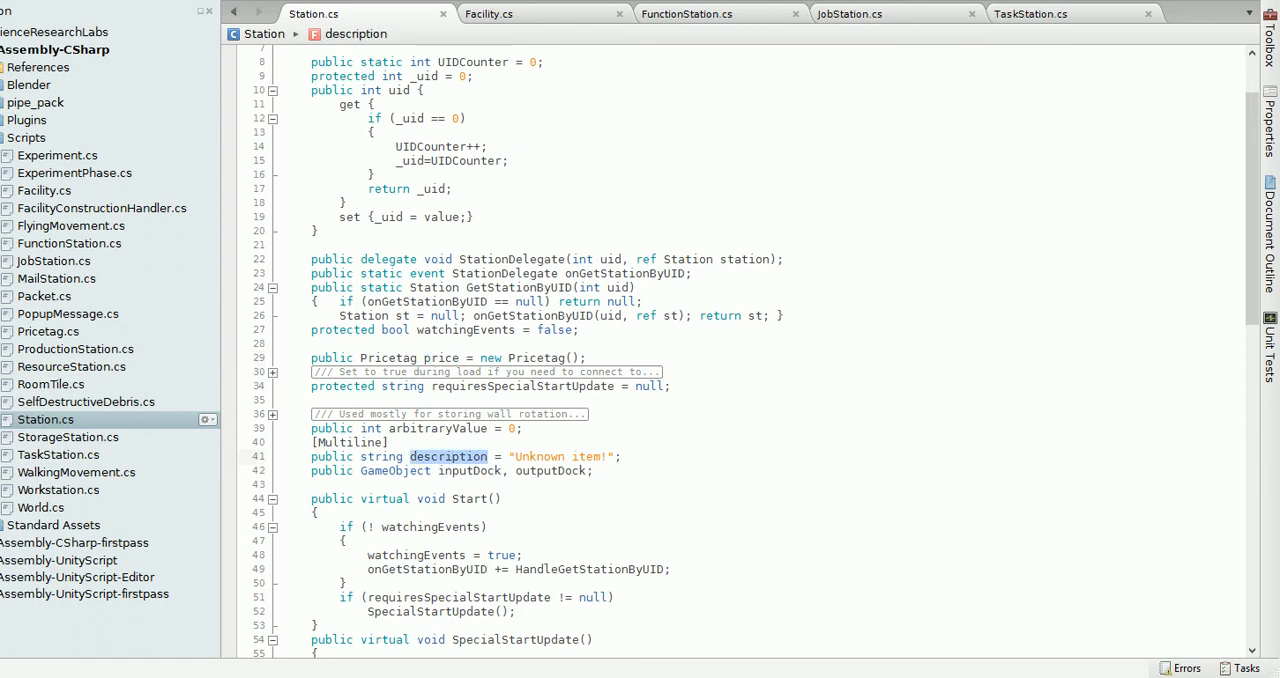
Move down to Station's virtual SaveToFile and LoadFromFile methods, then head to FunctionStation.cs
scroll(down, 3)
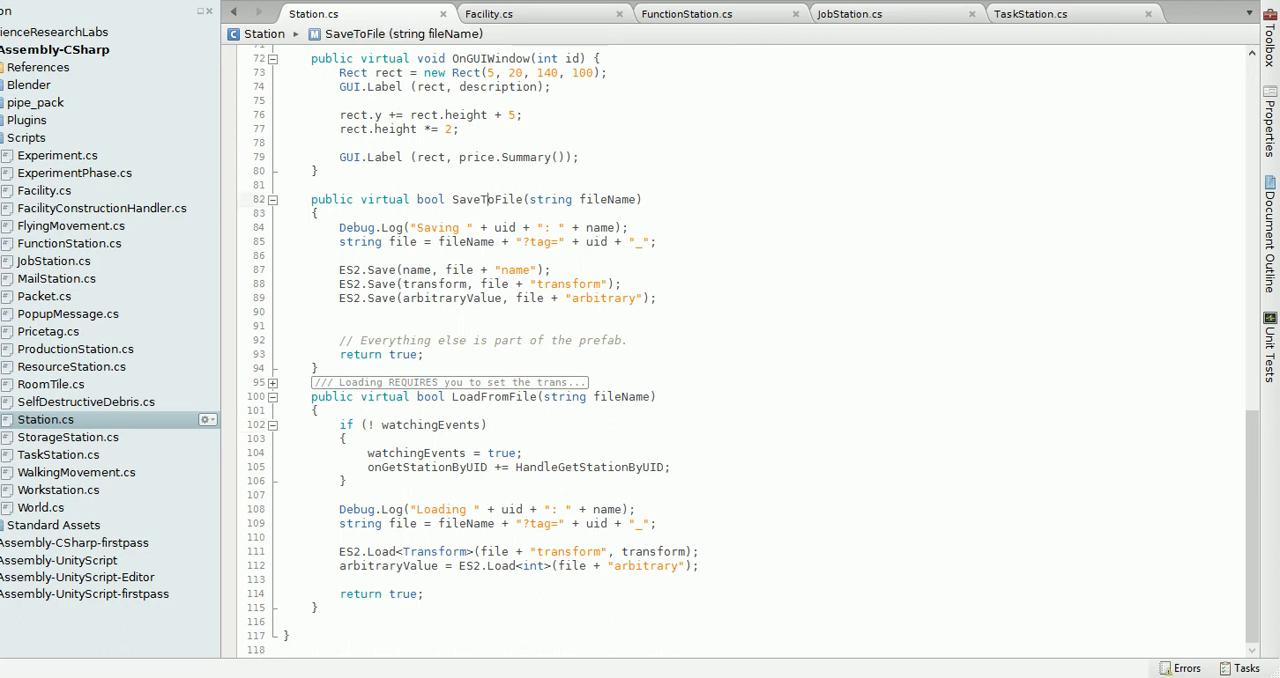
double_click(434, 284)
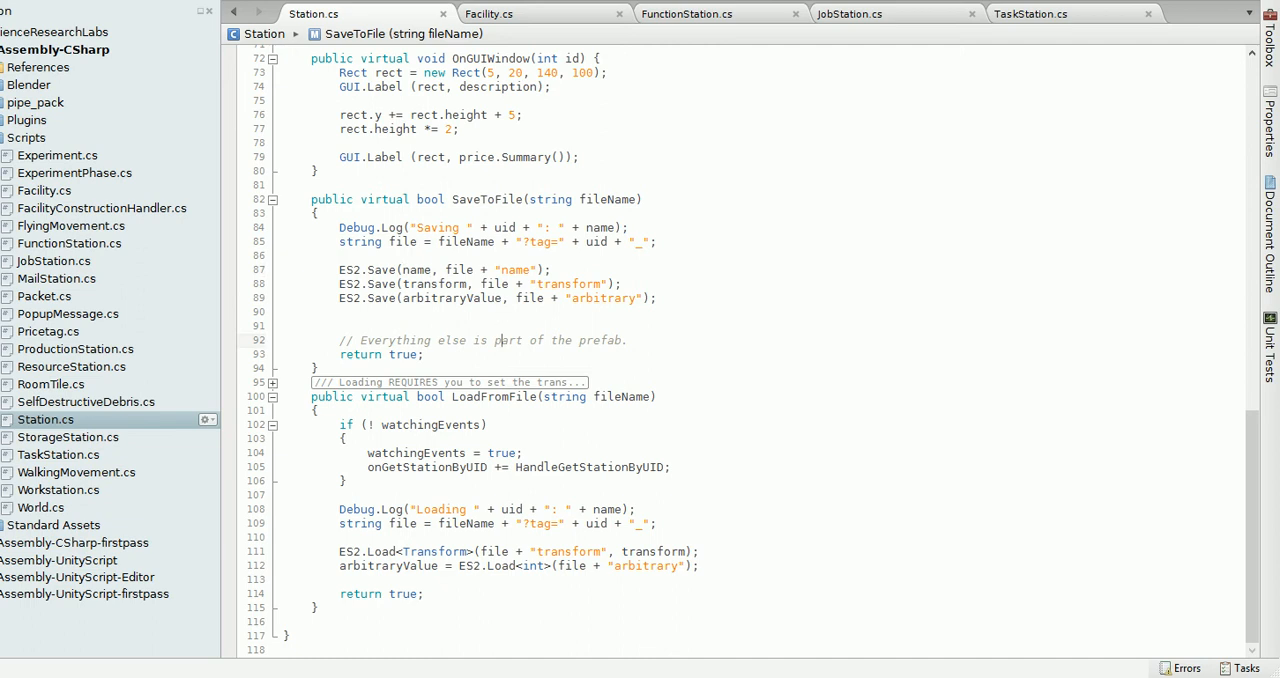
mouse_move(496, 298)
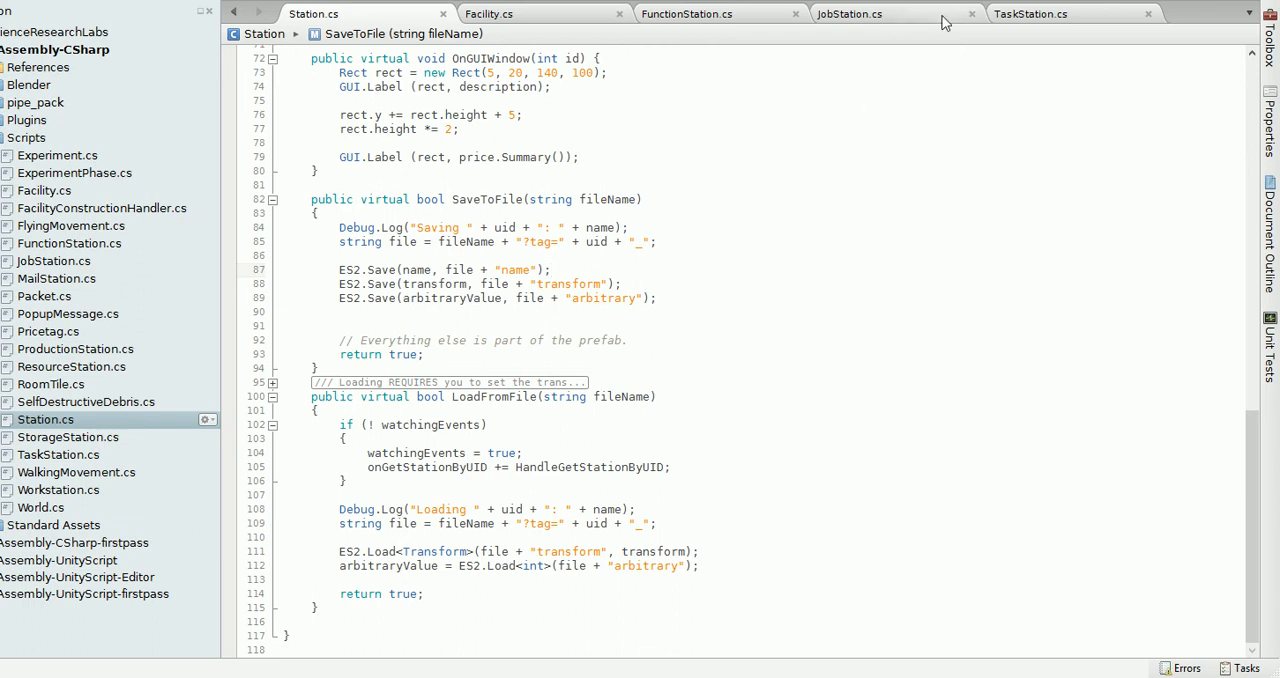
click(688, 12)
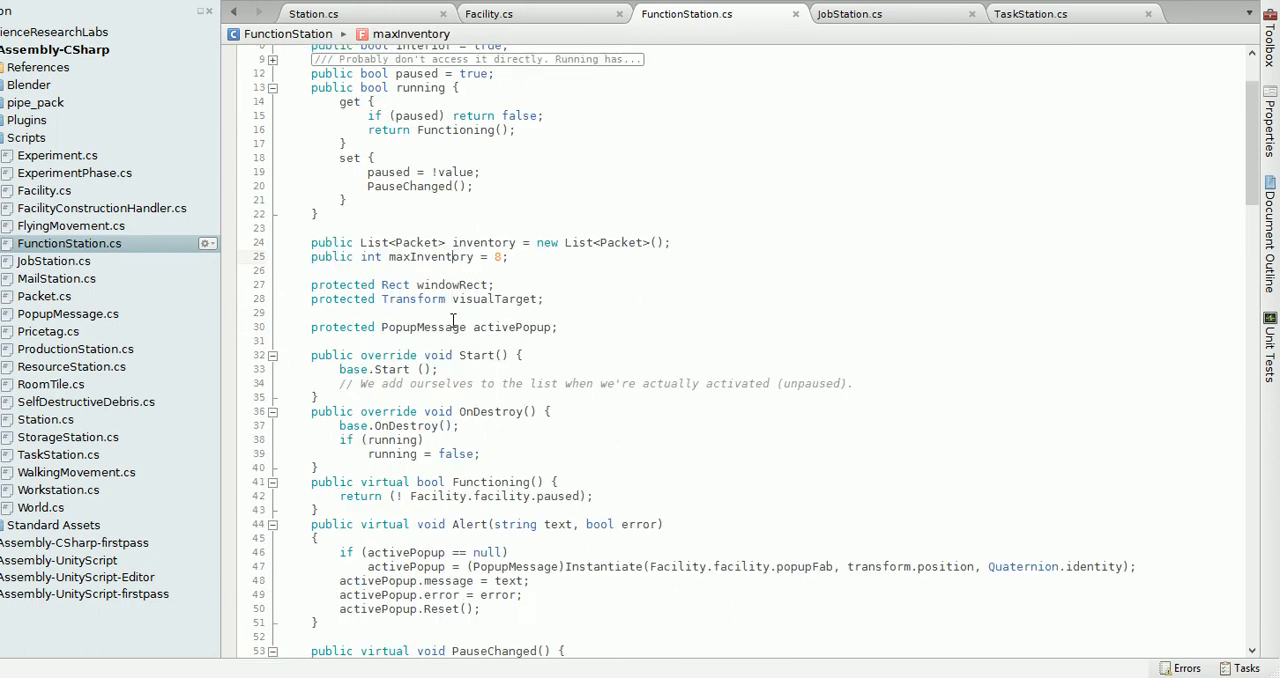
Search FunctionStation.cs for 'Save' to mark the SaveToFile and LoadFromFile matches
scroll(down, 3)
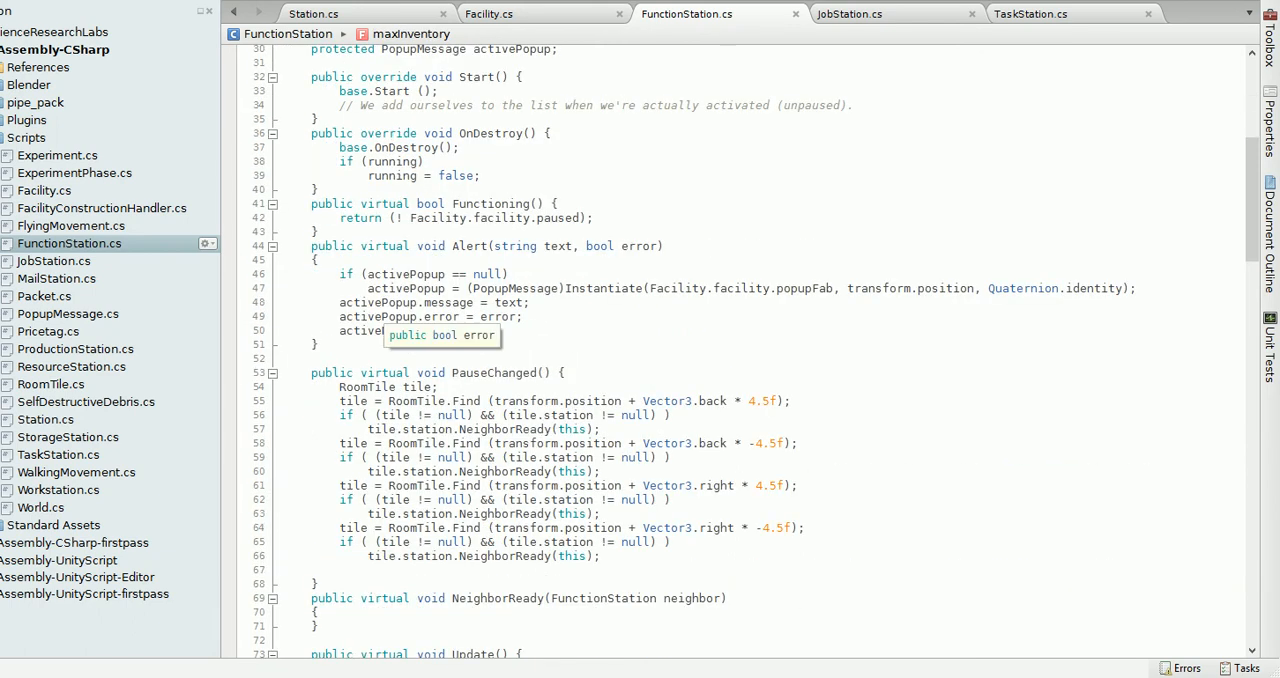
text(S)
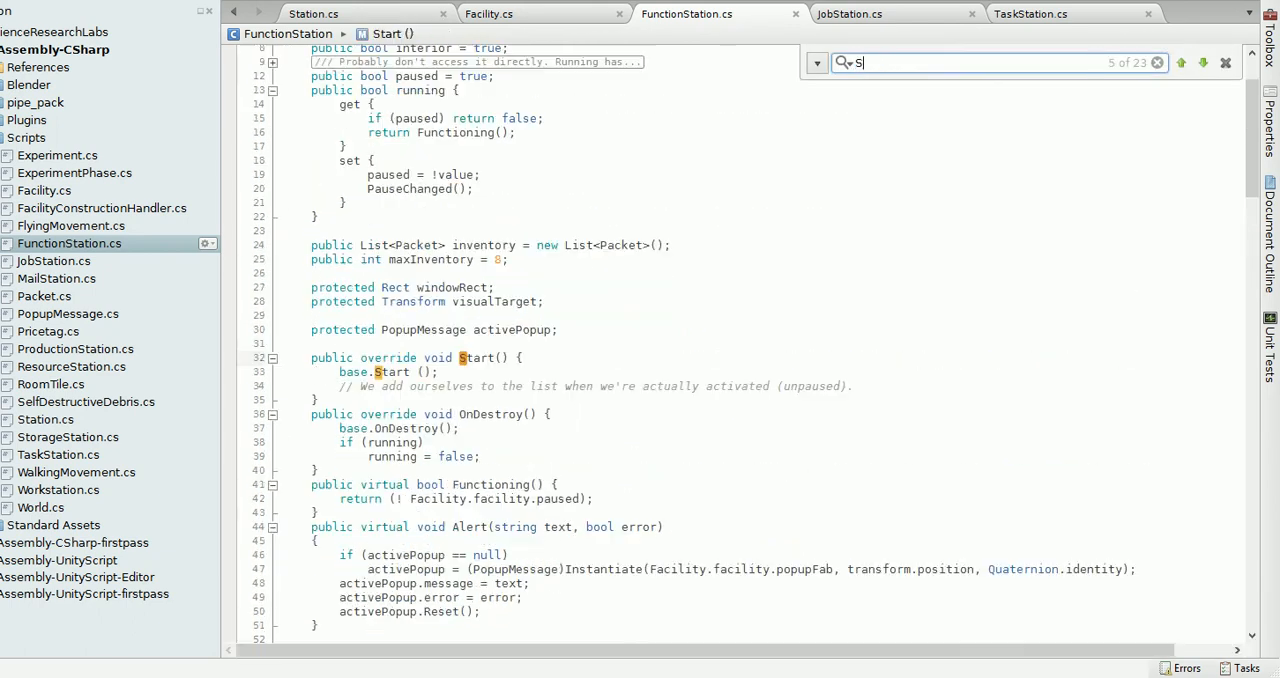
text(ave)
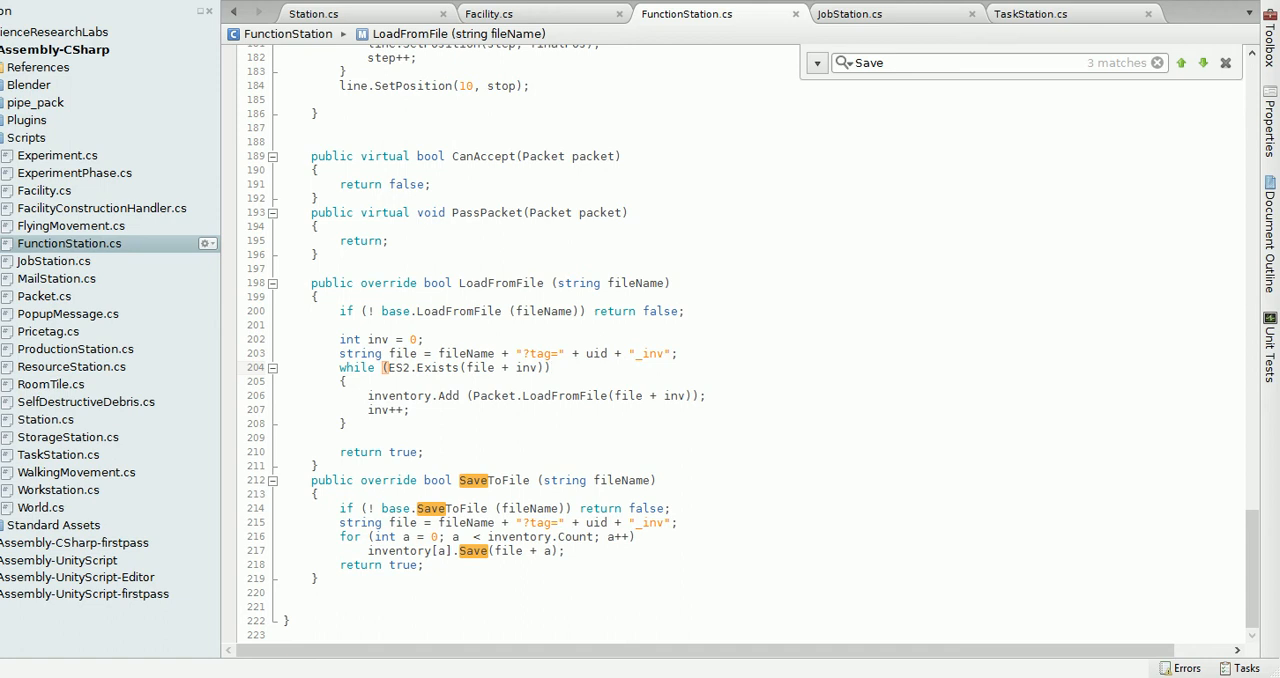
Review the SaveToFile override for inventory packets, then move on to TaskStation.cs
click(552, 368)
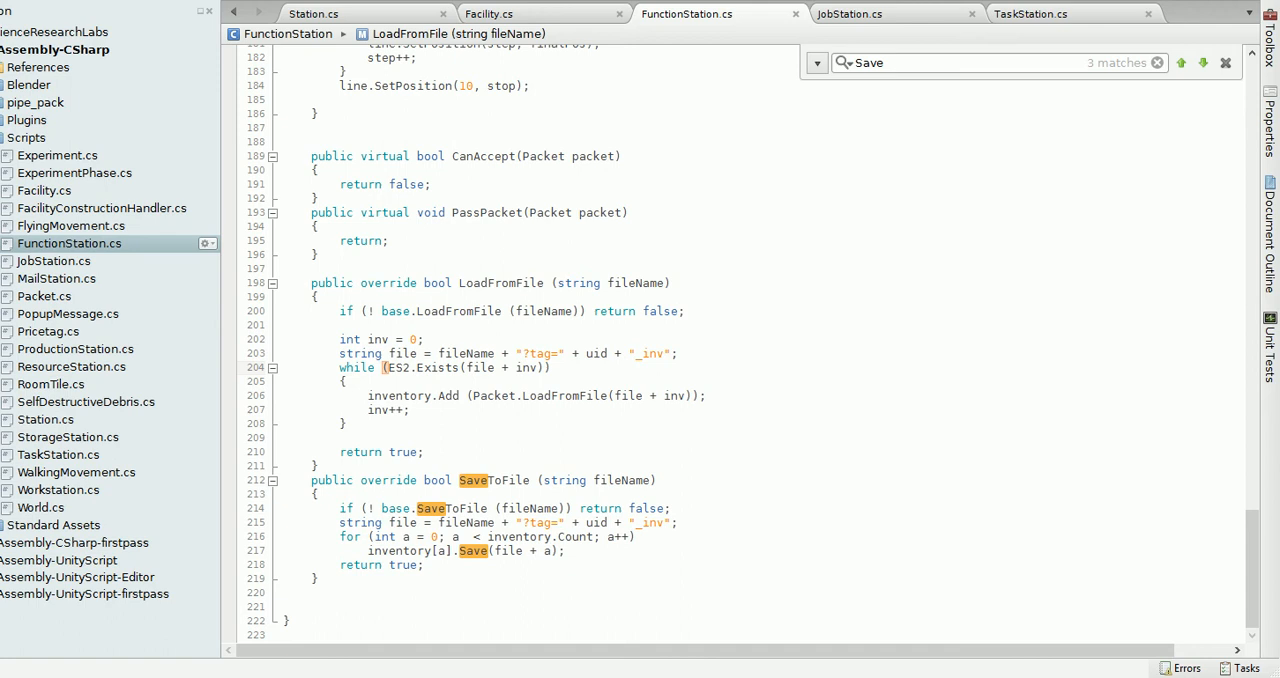
click(550, 368)
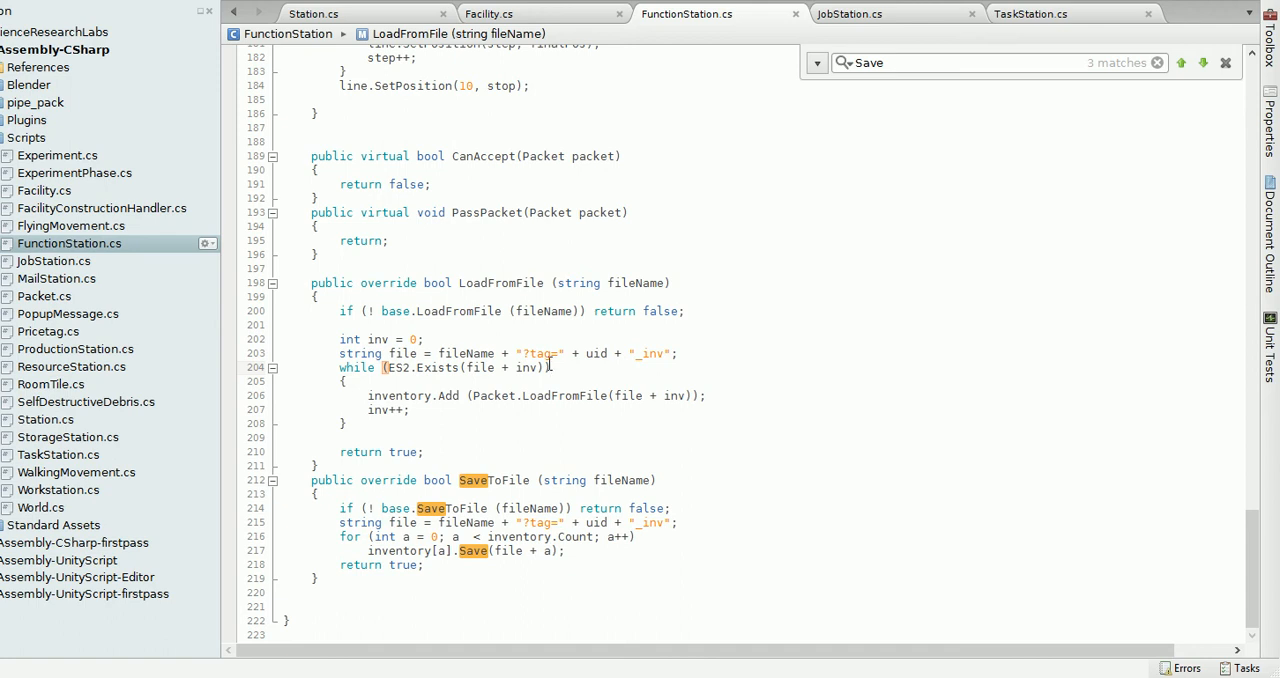
mouse_move(874, 36)
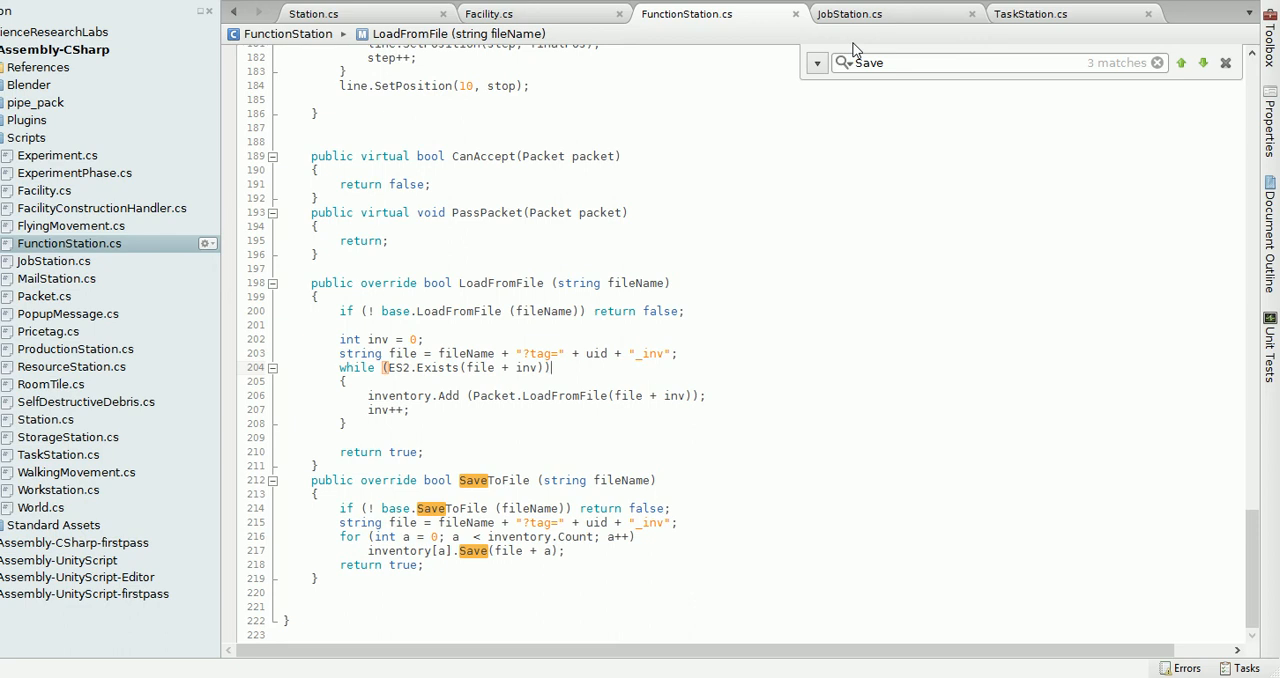
click(1032, 12)
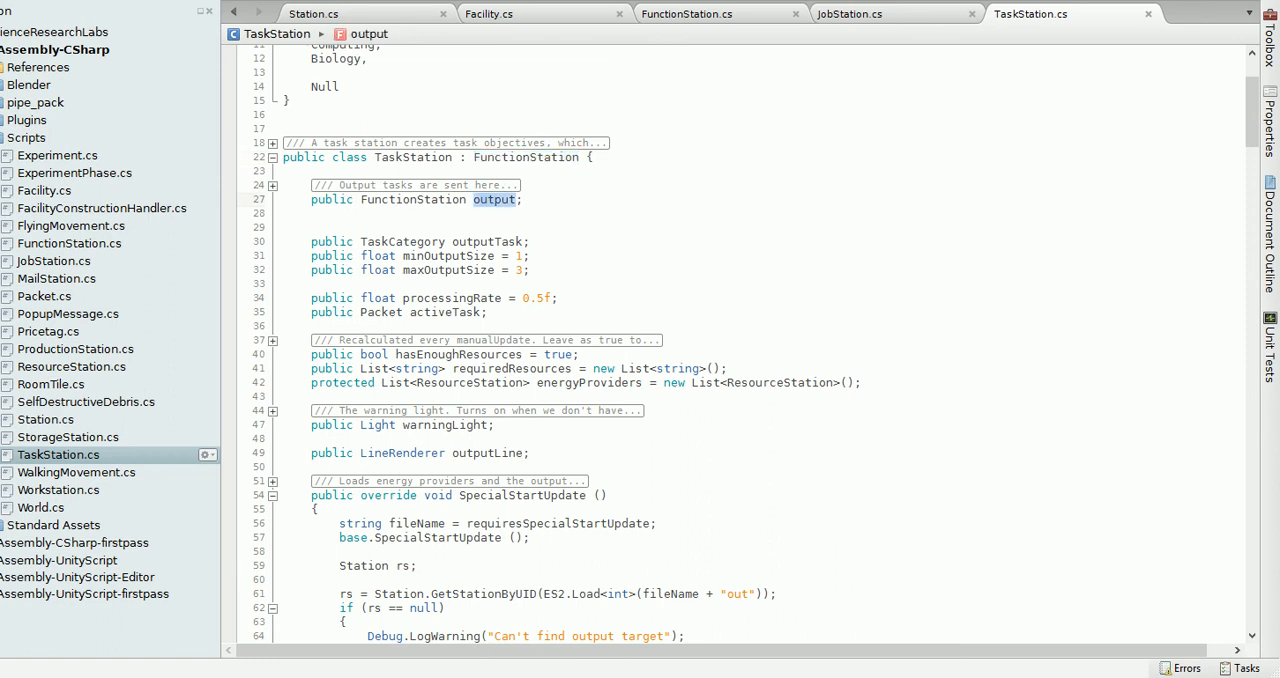
mouse_move(494, 198)
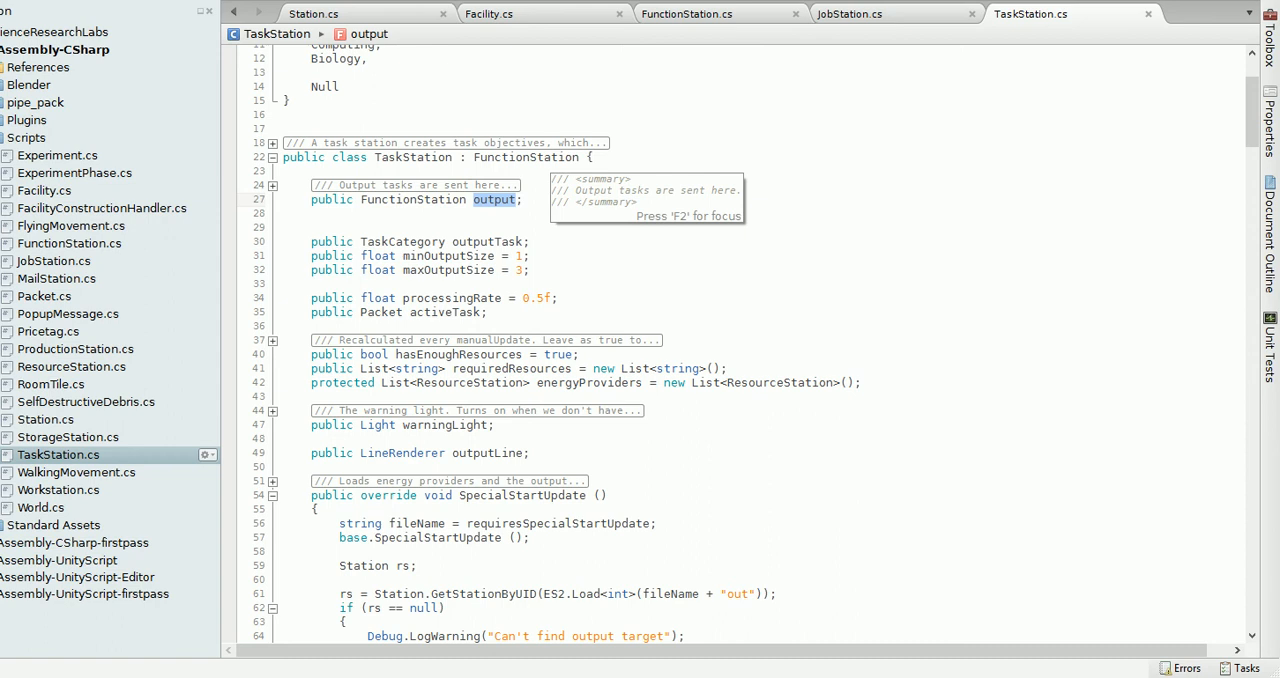
mouse_move(492, 198)
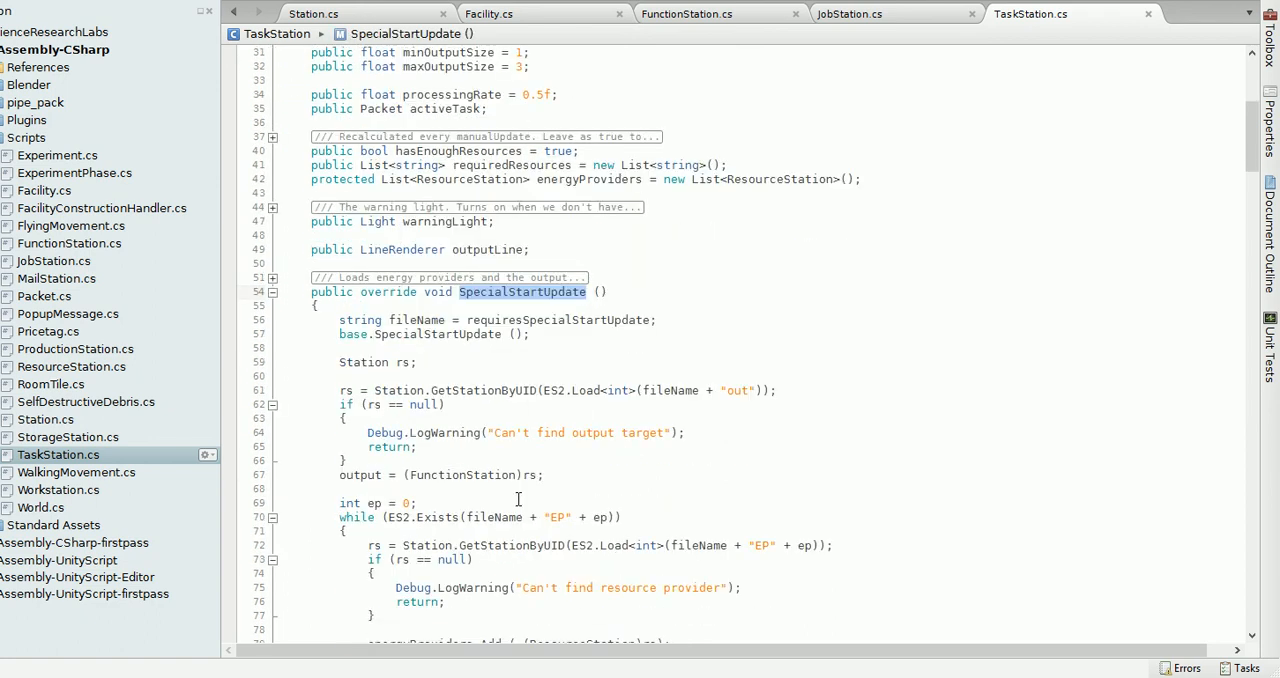
scroll(down, 3)
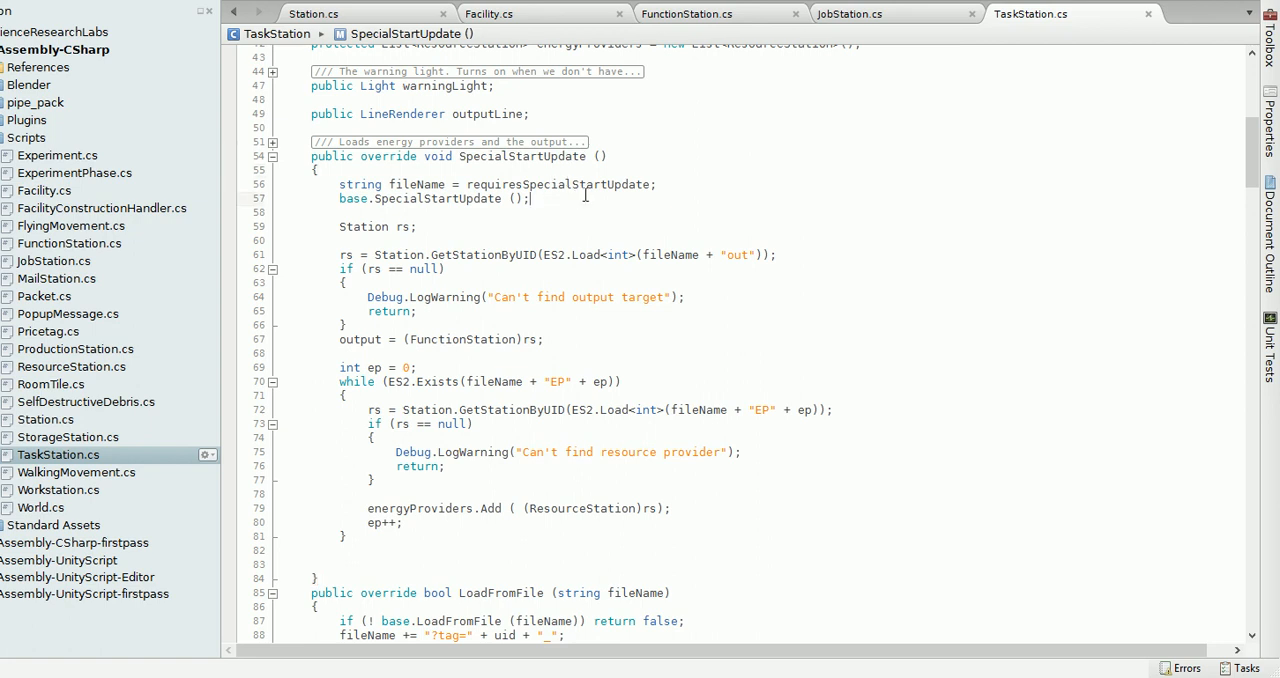
double_click(418, 184)
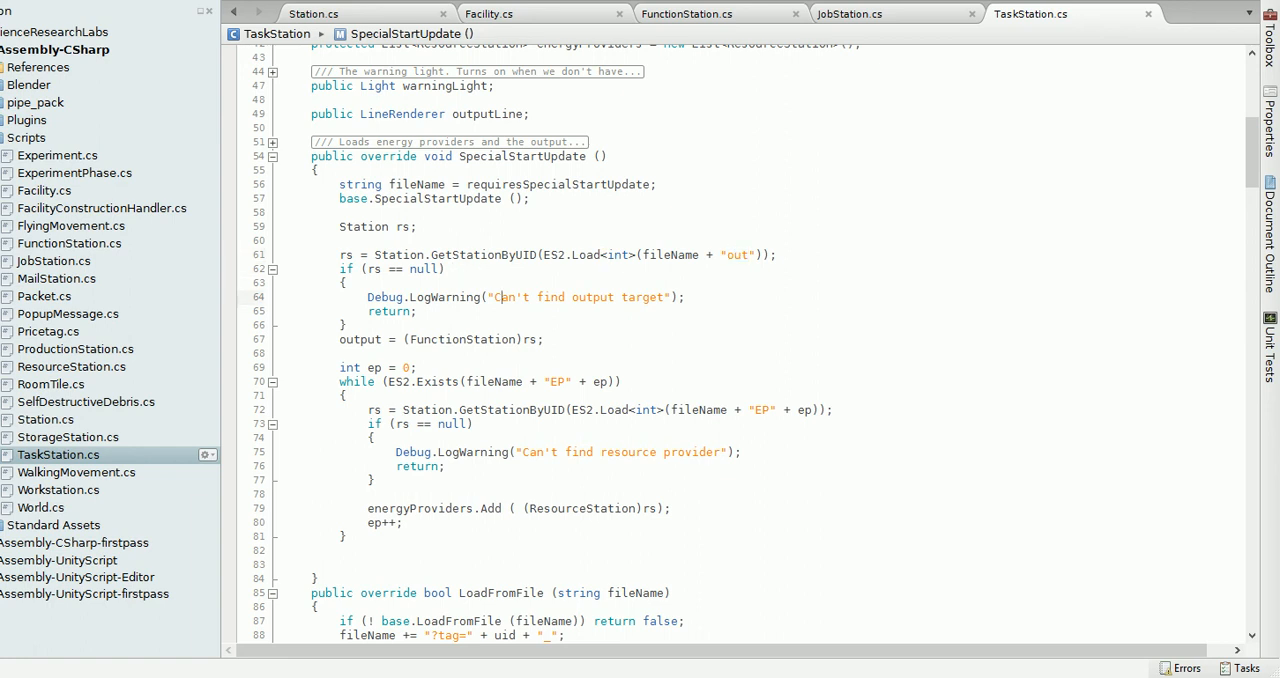
double_click(456, 254)
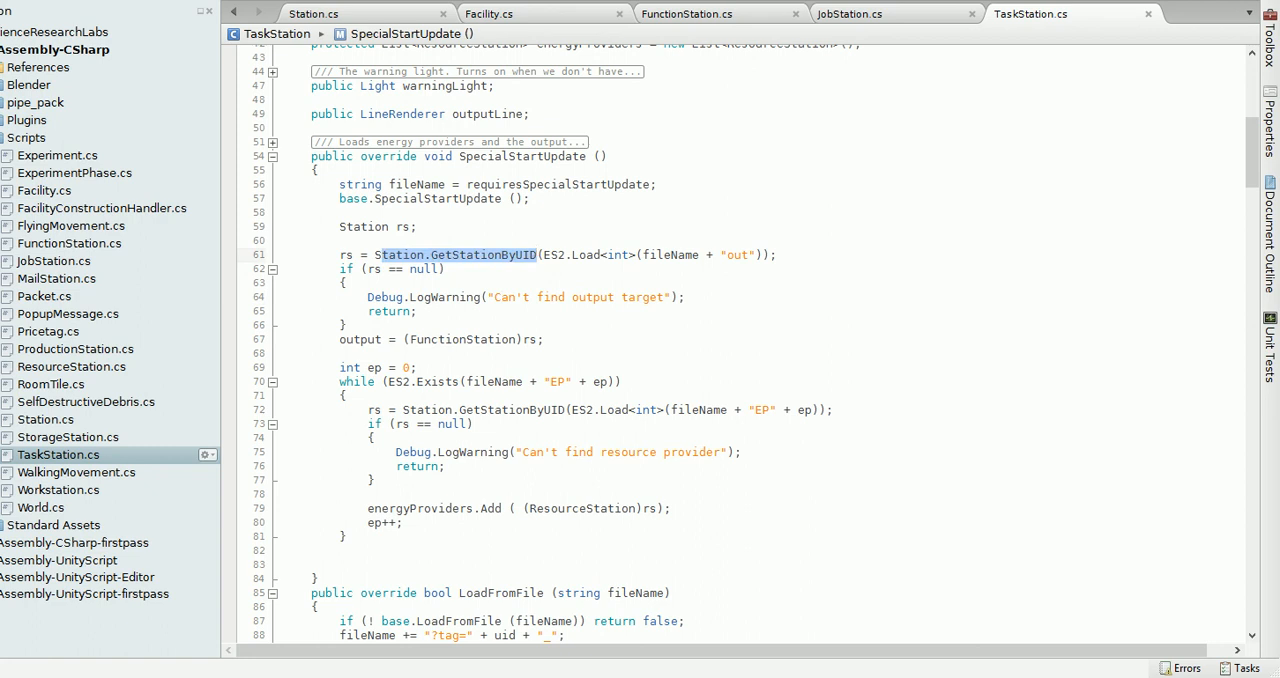
click(684, 296)
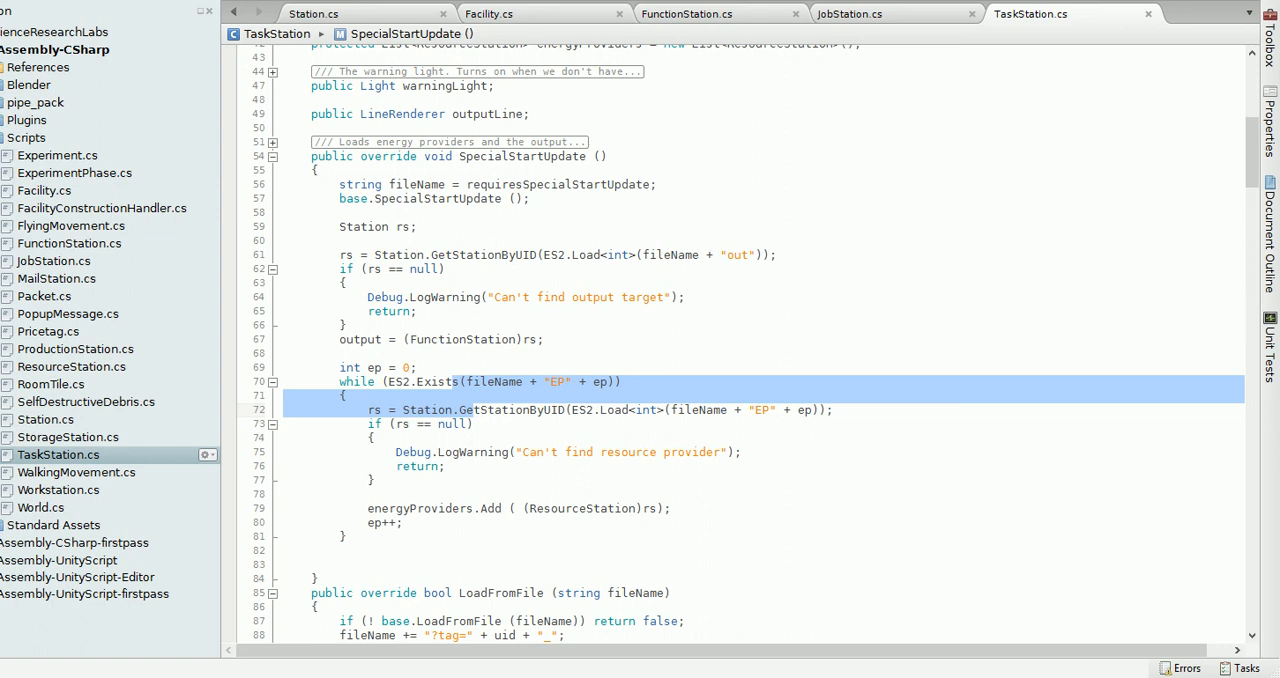
click(402, 380)
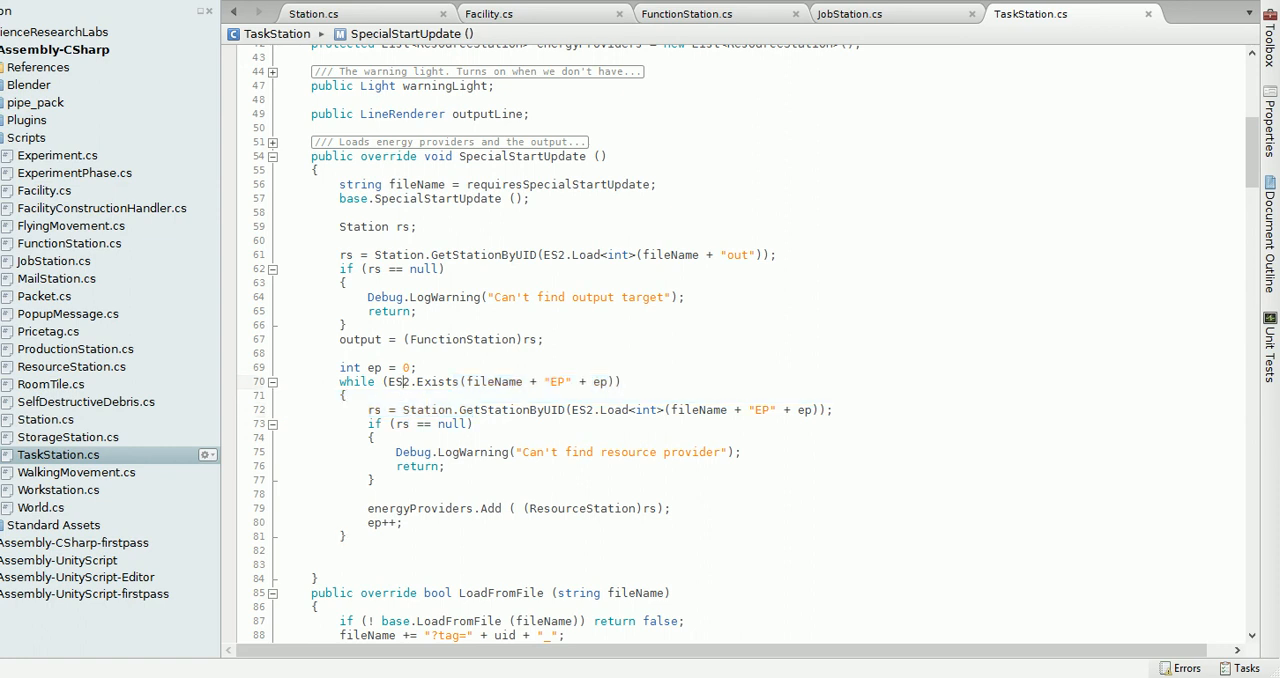
double_click(396, 380)
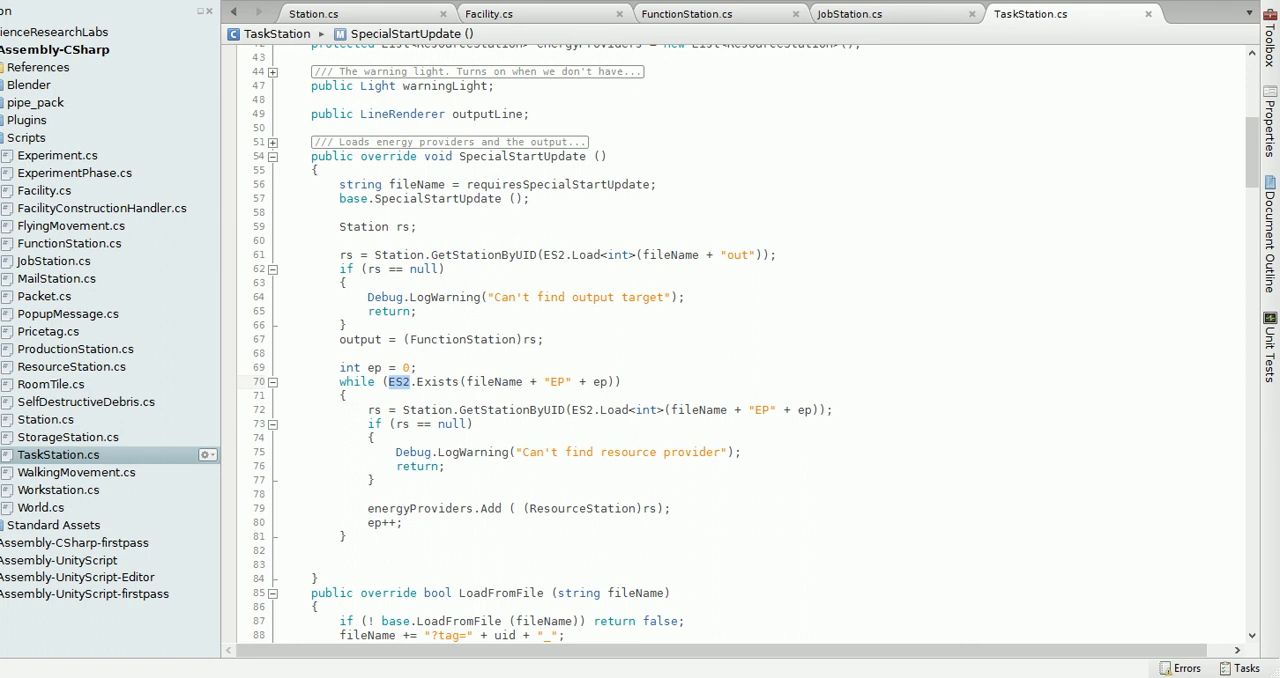